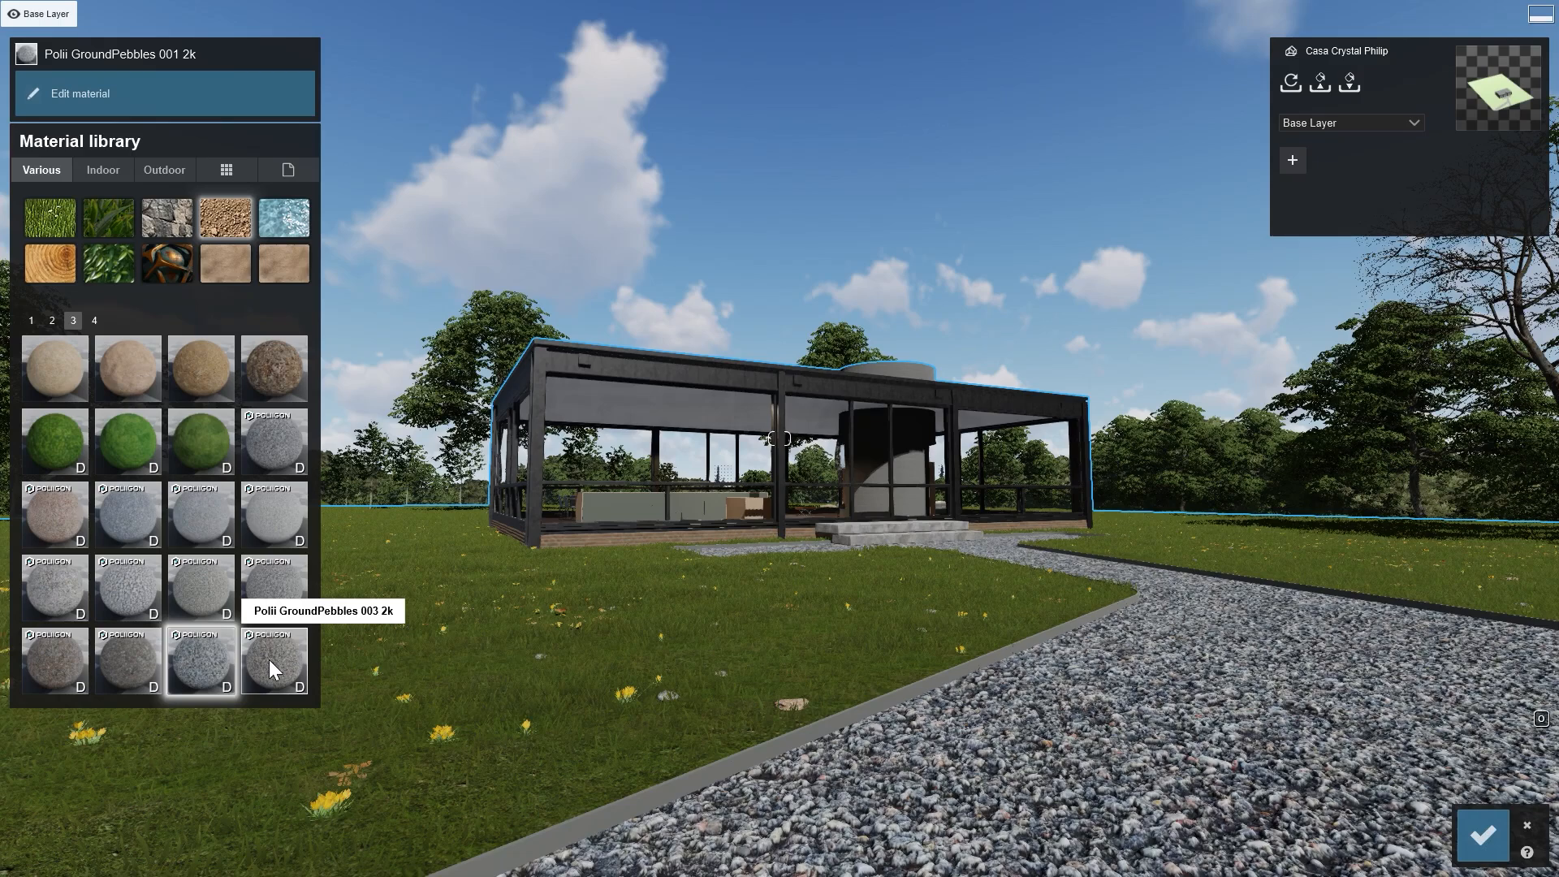
# - Try a gravel material, restore GroundPebbles 001, edit it and raise relief to about 1.2
pyautogui.click(273, 661)
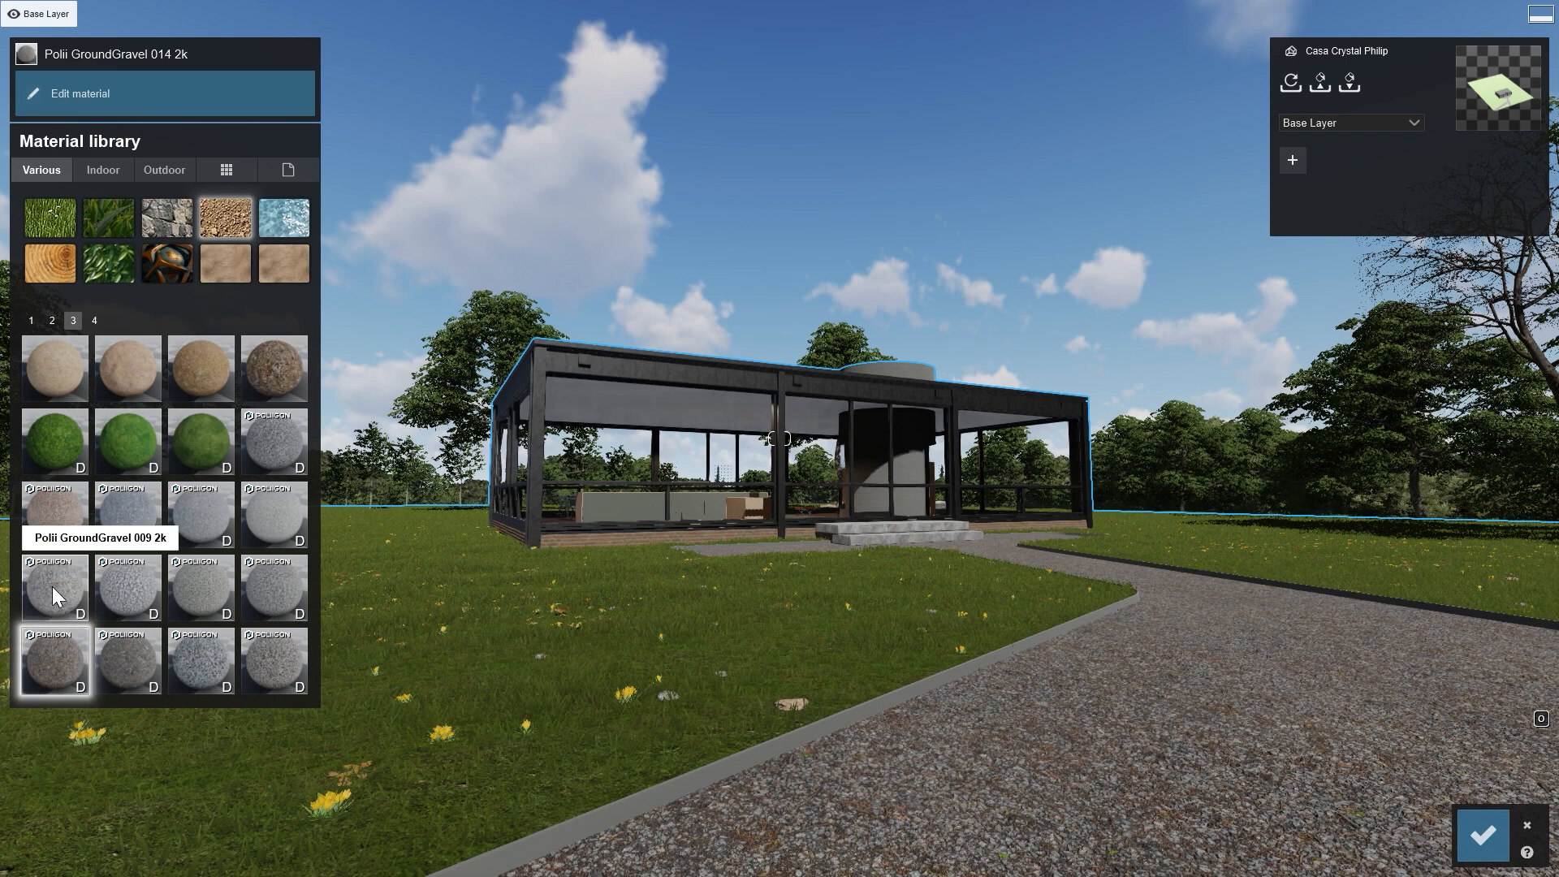
pyautogui.click(52, 587)
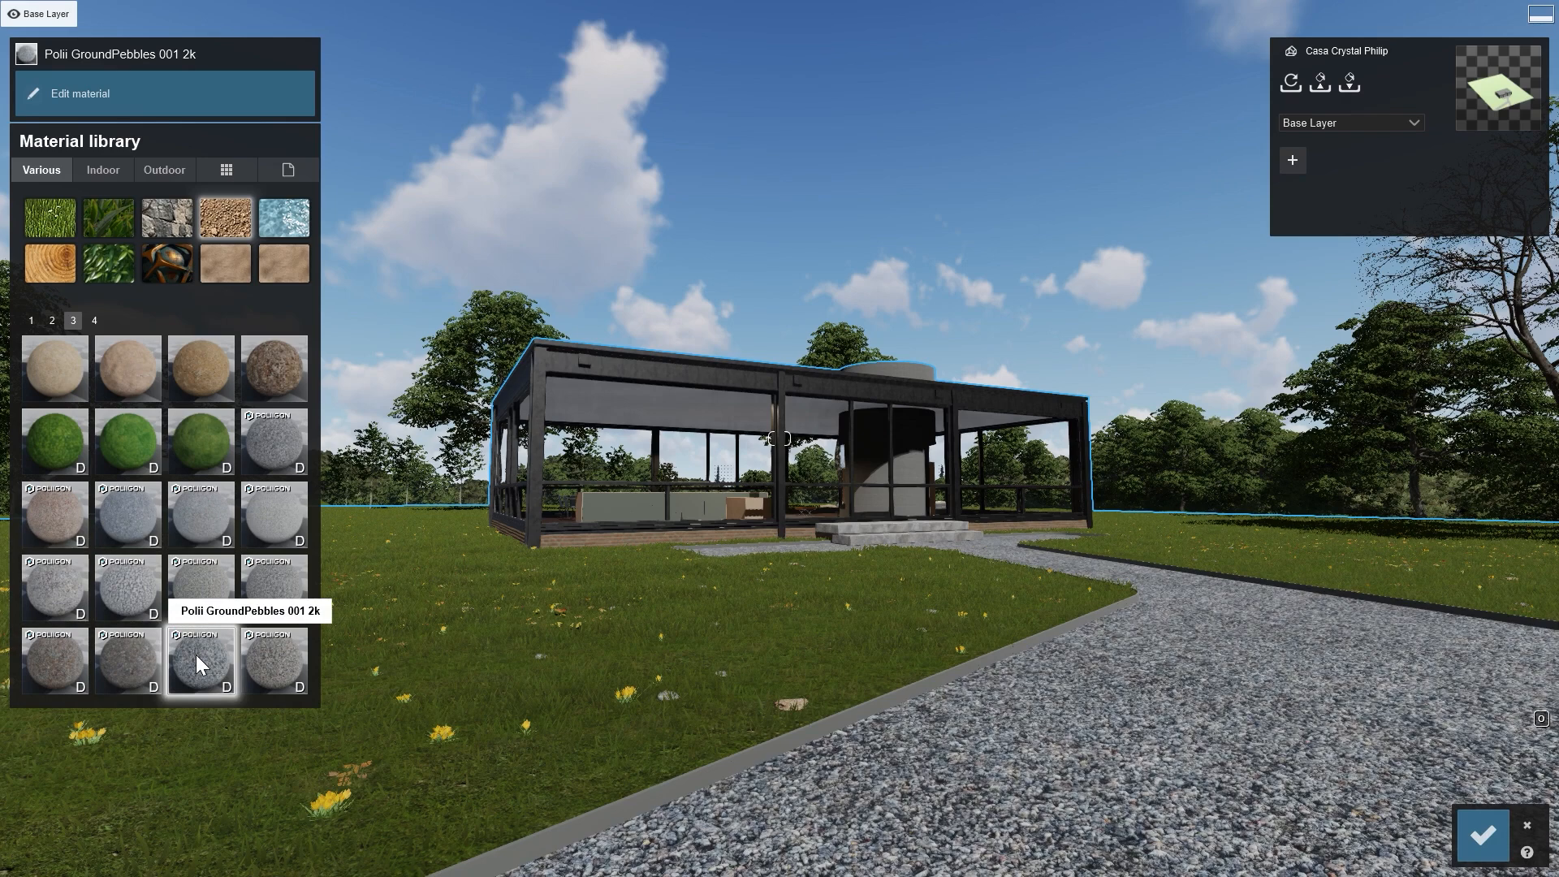
pyautogui.moveTo(136, 270)
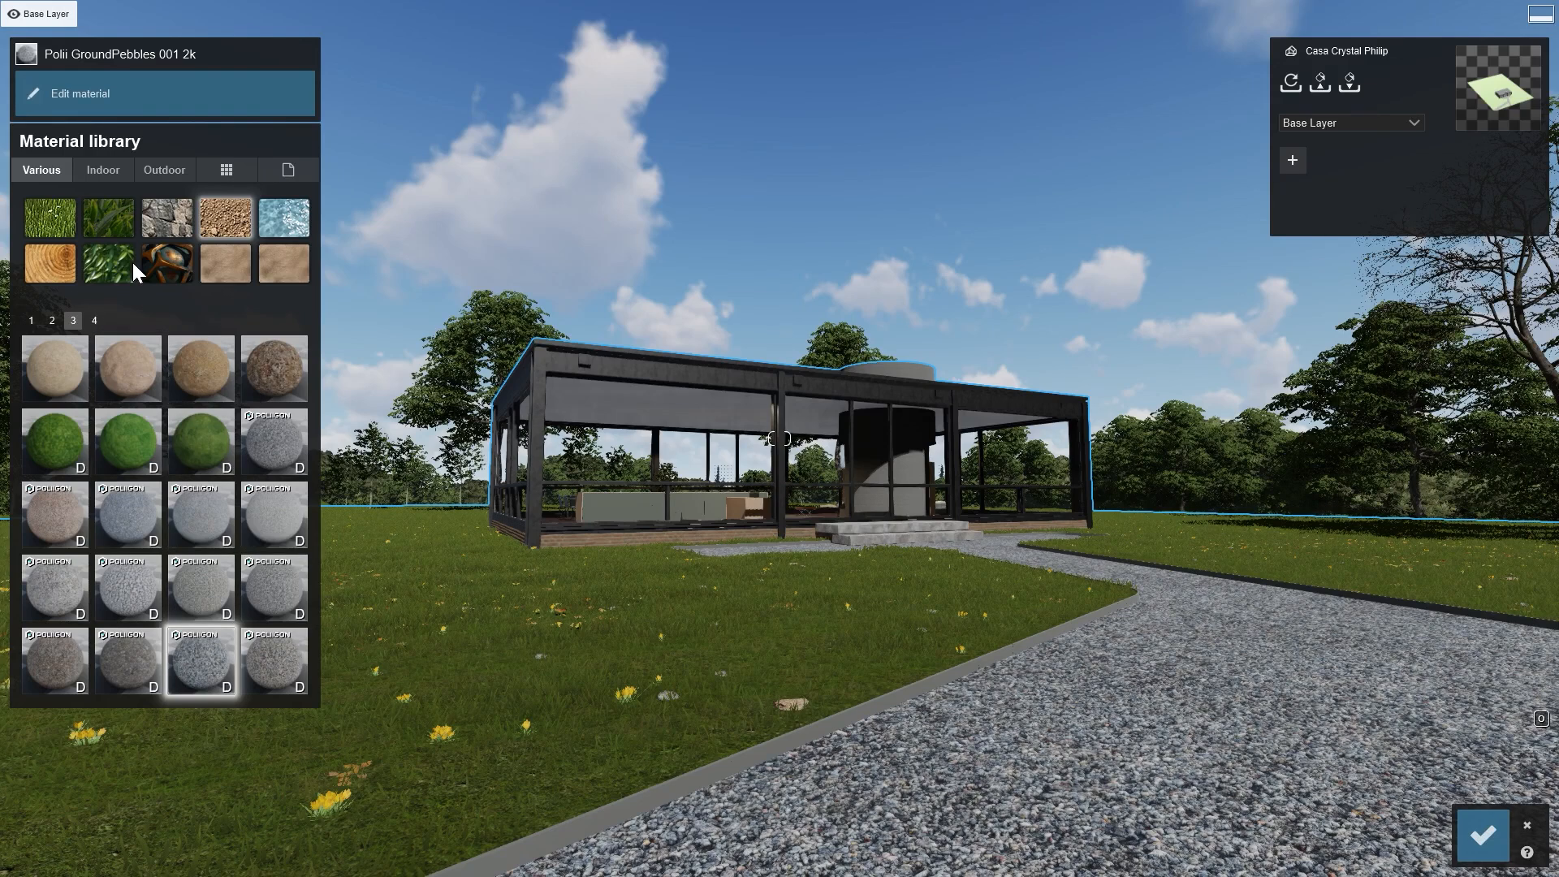
pyautogui.click(83, 91)
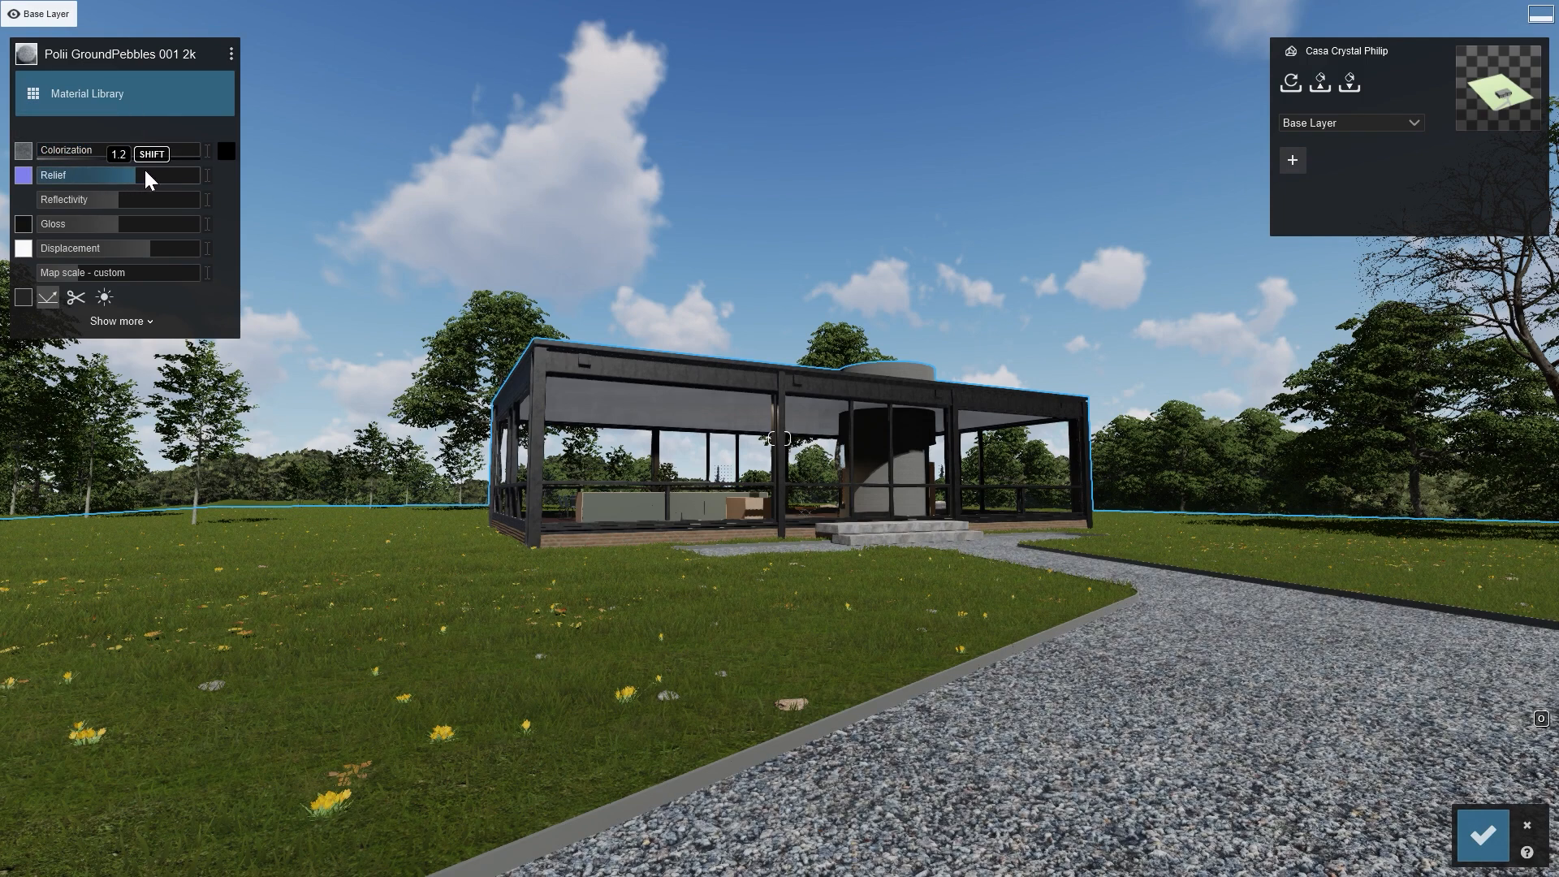
pyautogui.moveTo(178, 155); pyautogui.dragTo(149, 155)
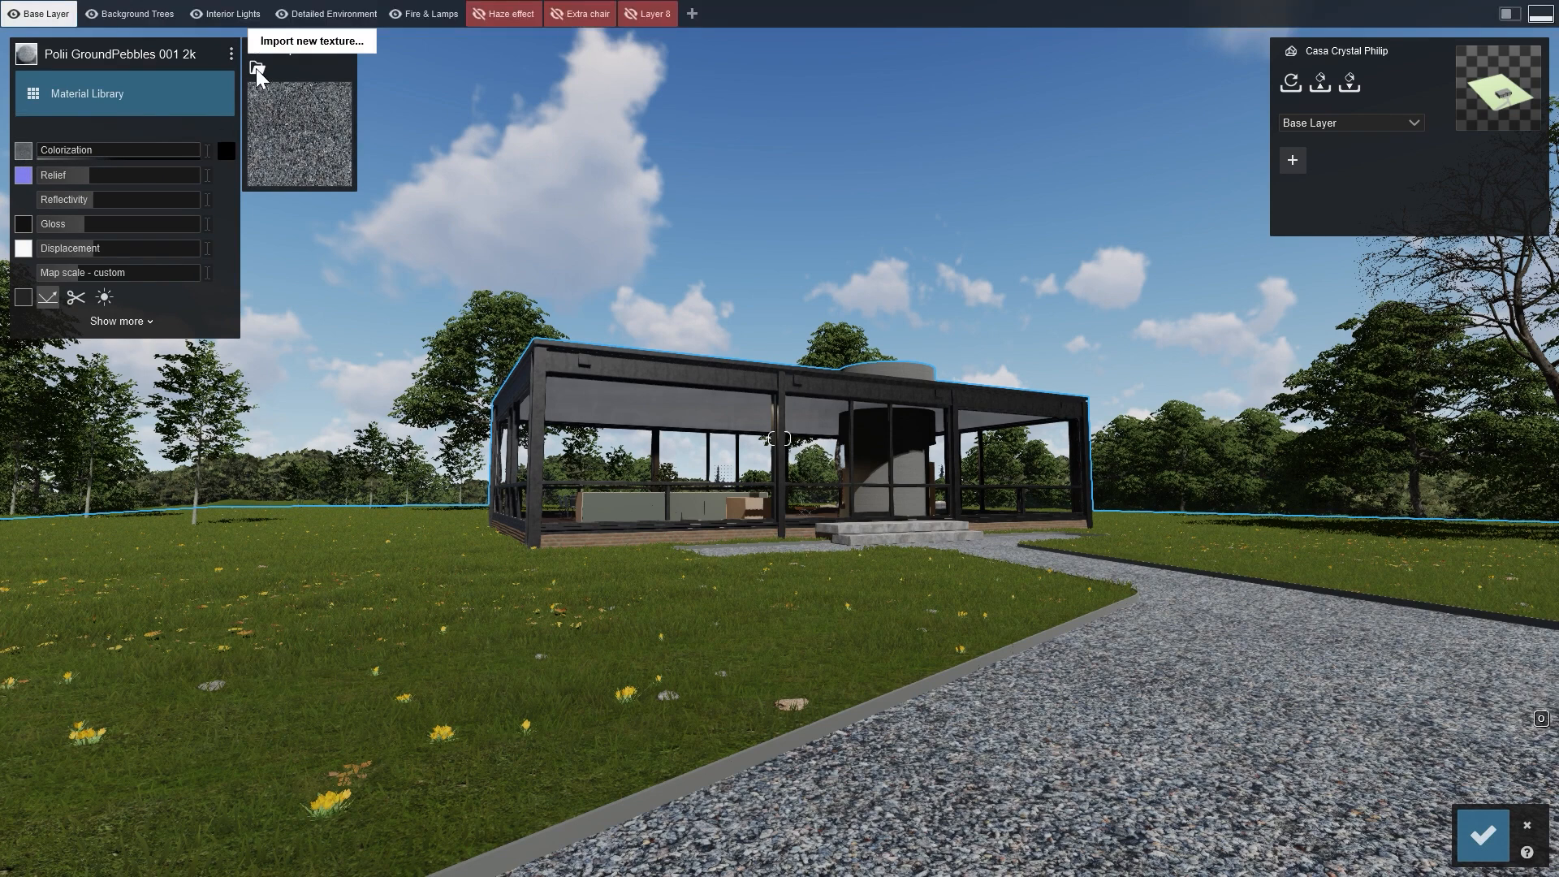
# - Import Stone_color.png as the colour map and test colorization, leaving it at 0
pyautogui.click(256, 68)
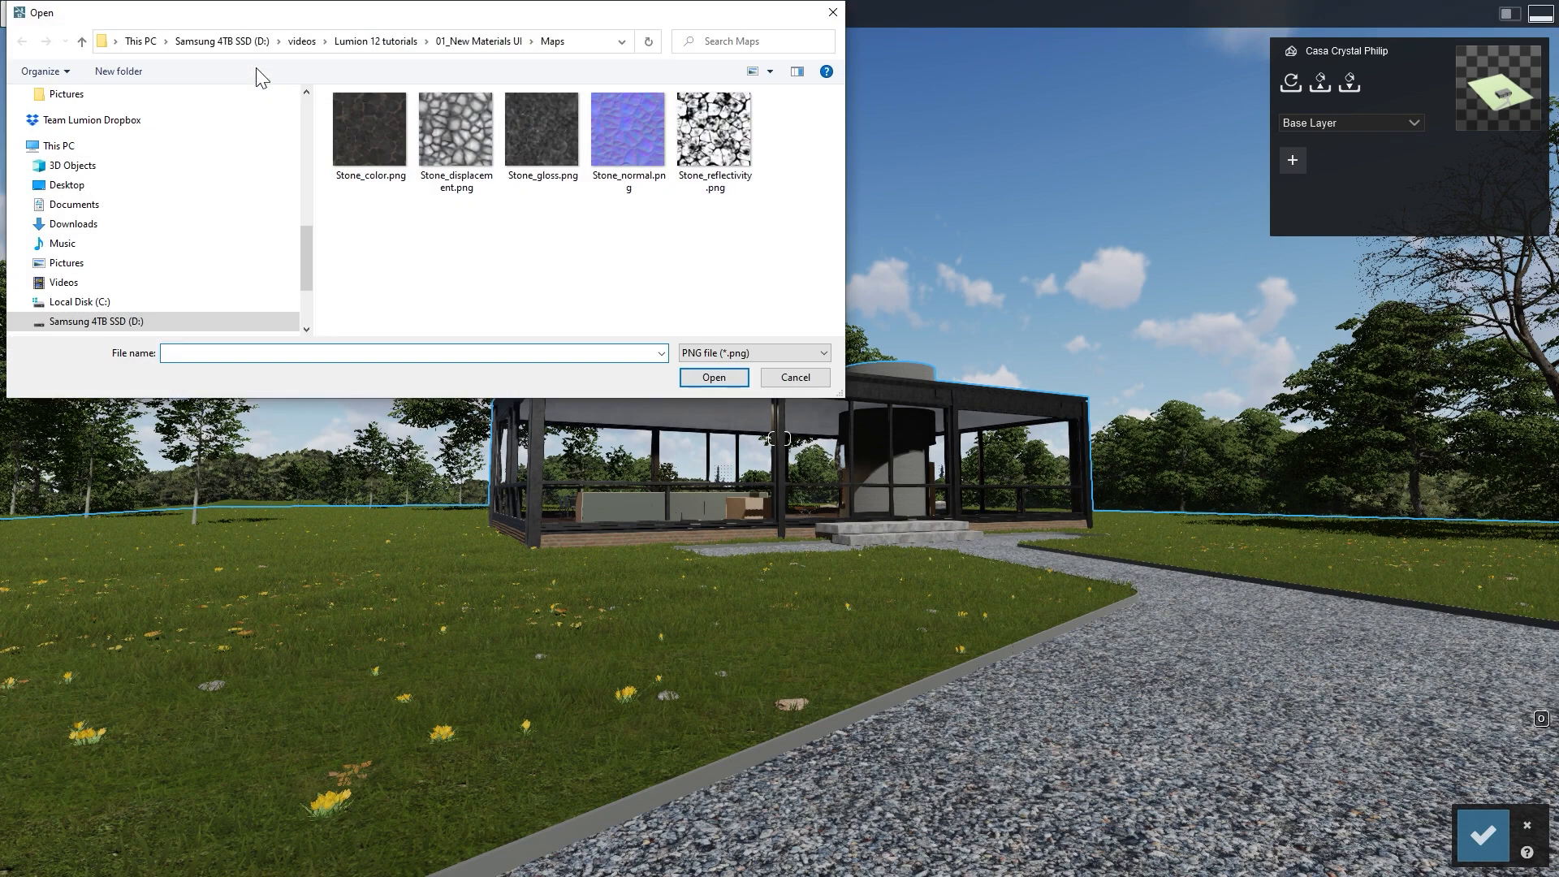
pyautogui.click(369, 130)
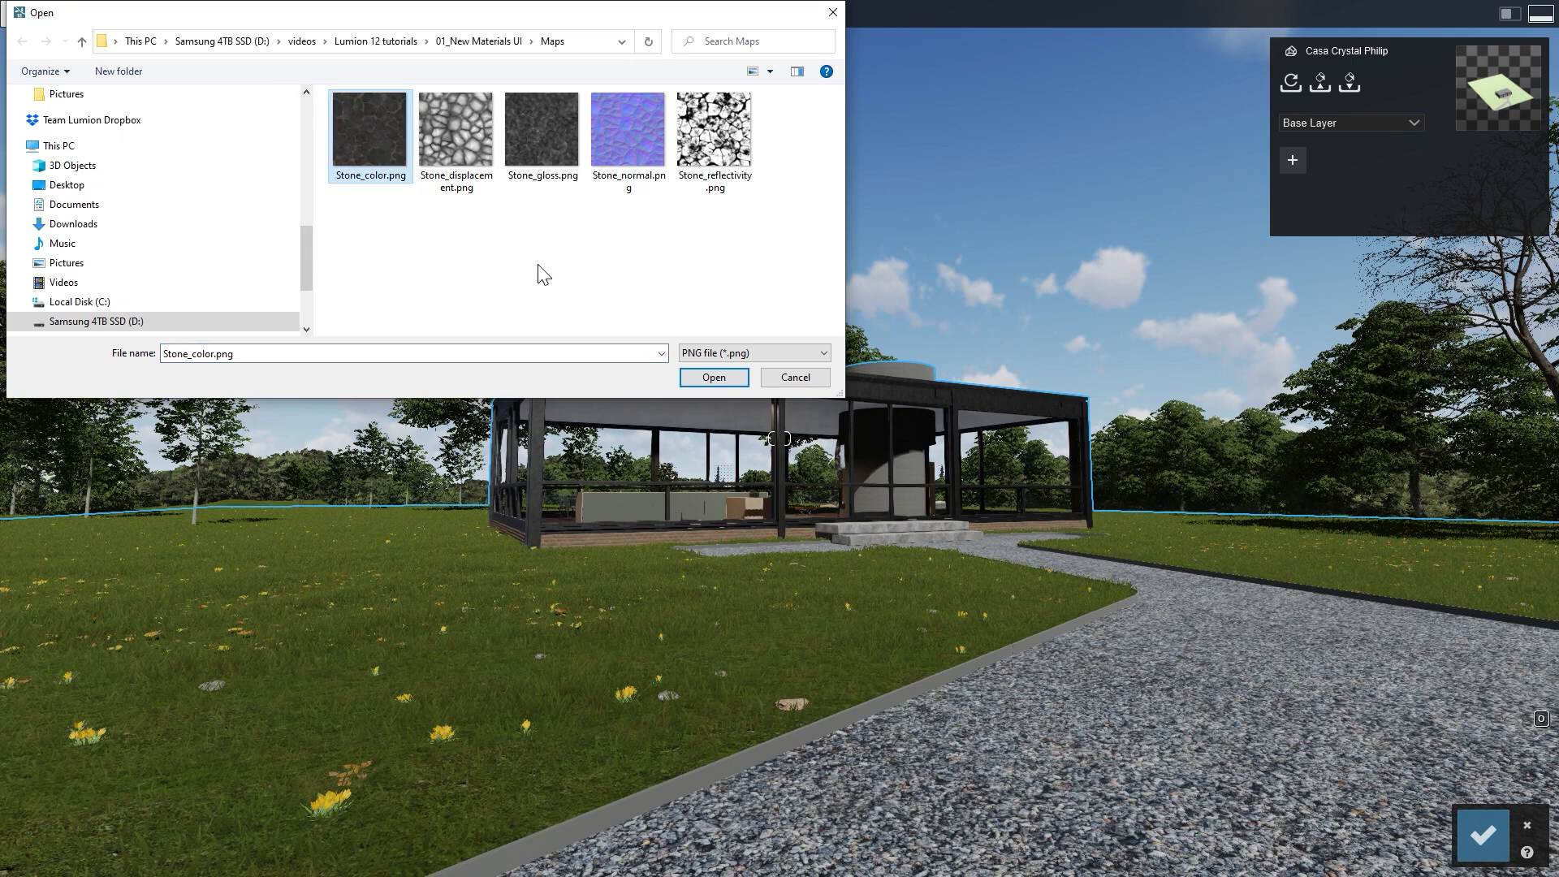
pyautogui.click(715, 377)
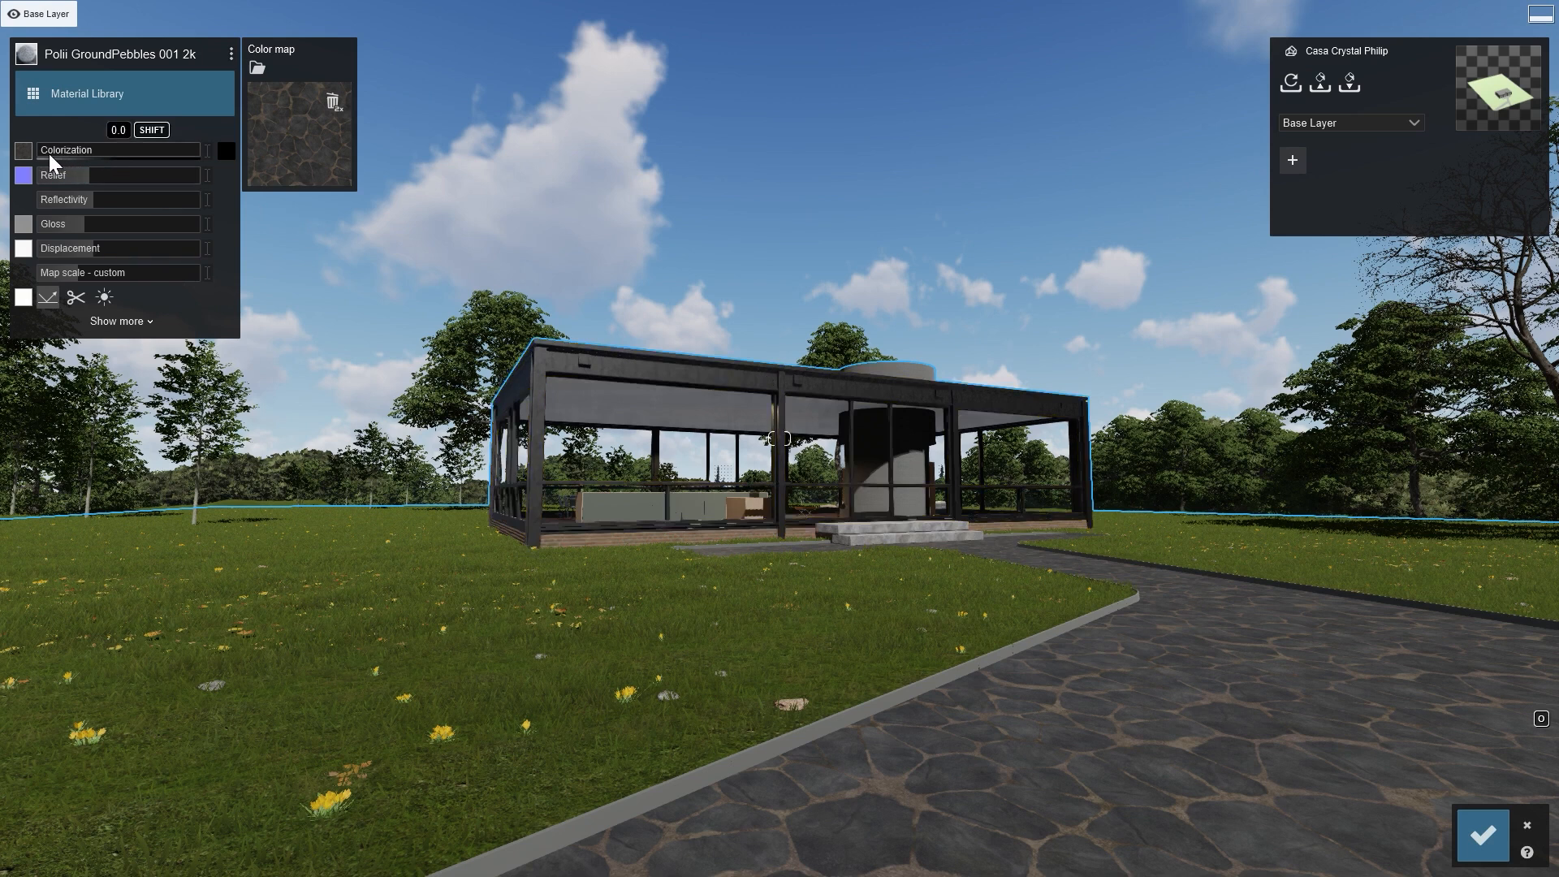
pyautogui.moveTo(42, 177)
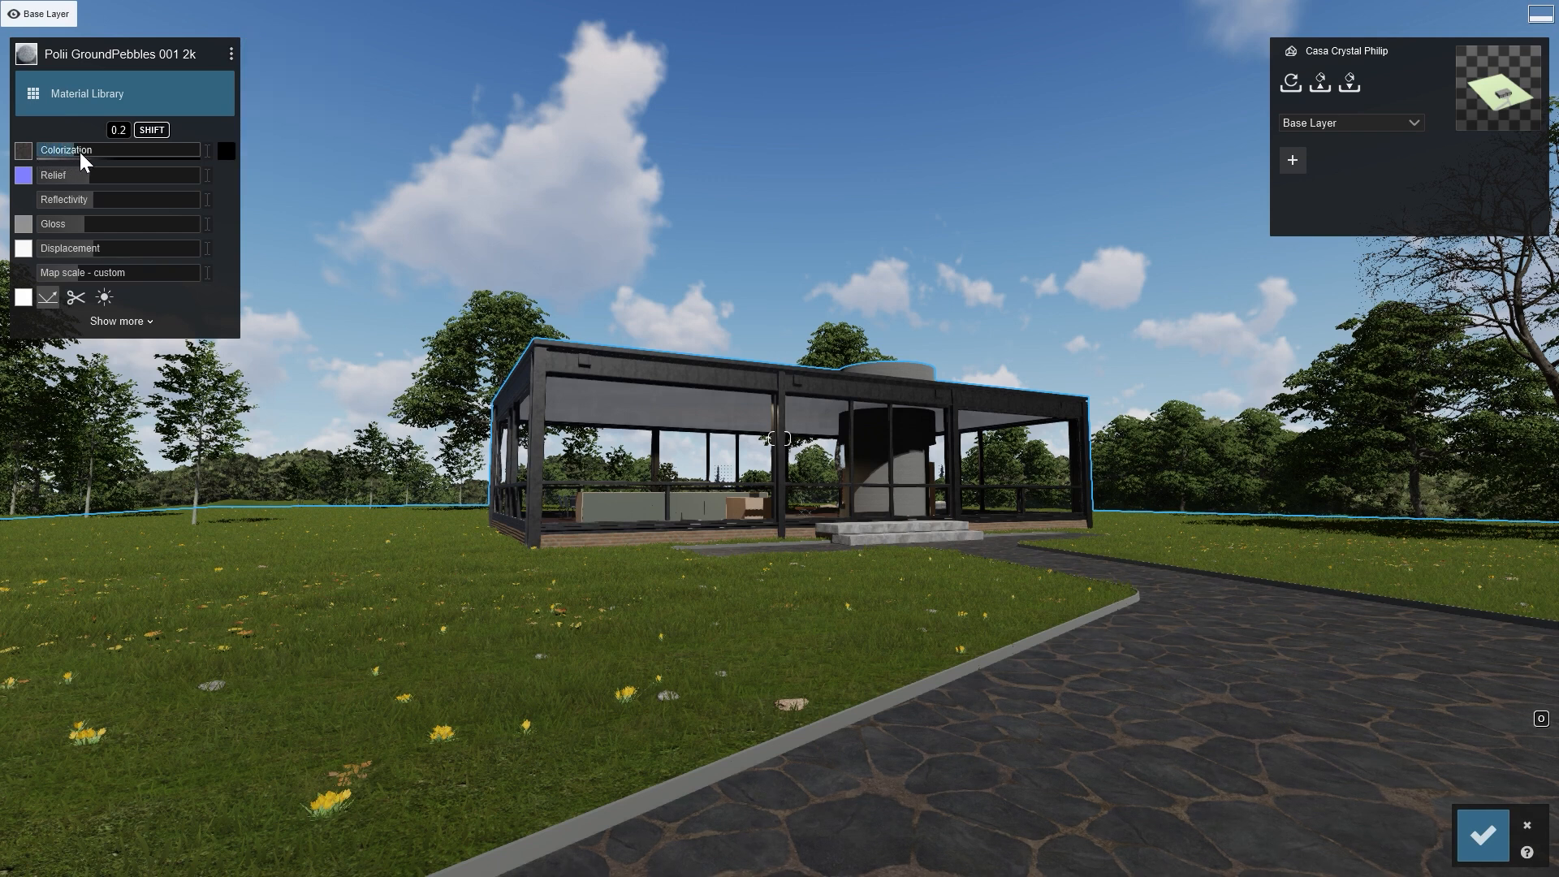
pyautogui.moveTo(89, 150); pyautogui.dragTo(118, 149)
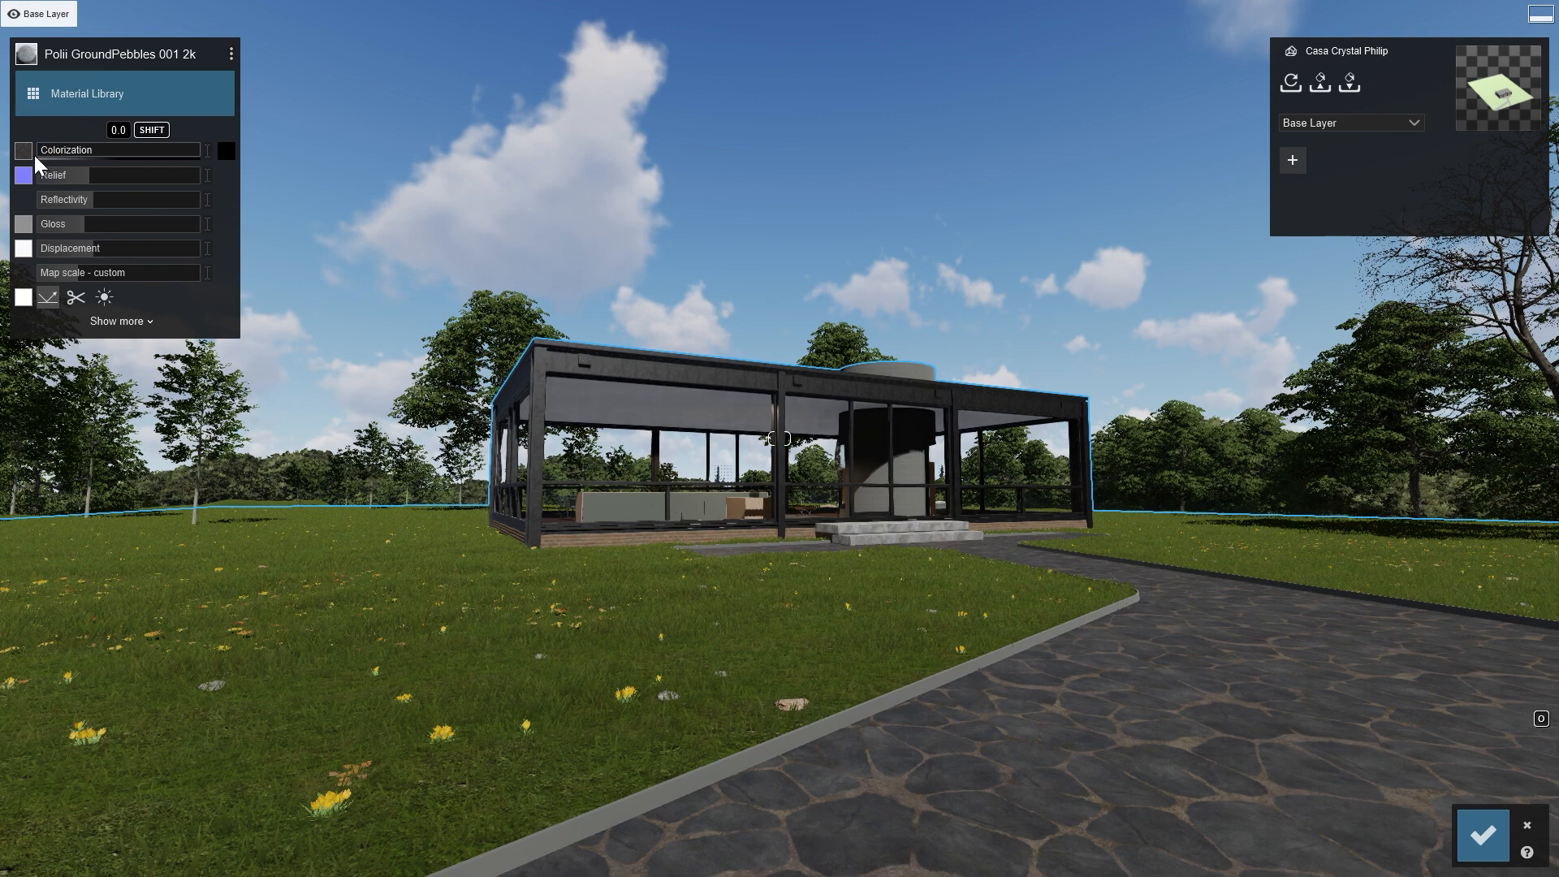
# - Tint the flagstone path red with colorization at 0.5
pyautogui.click(228, 149)
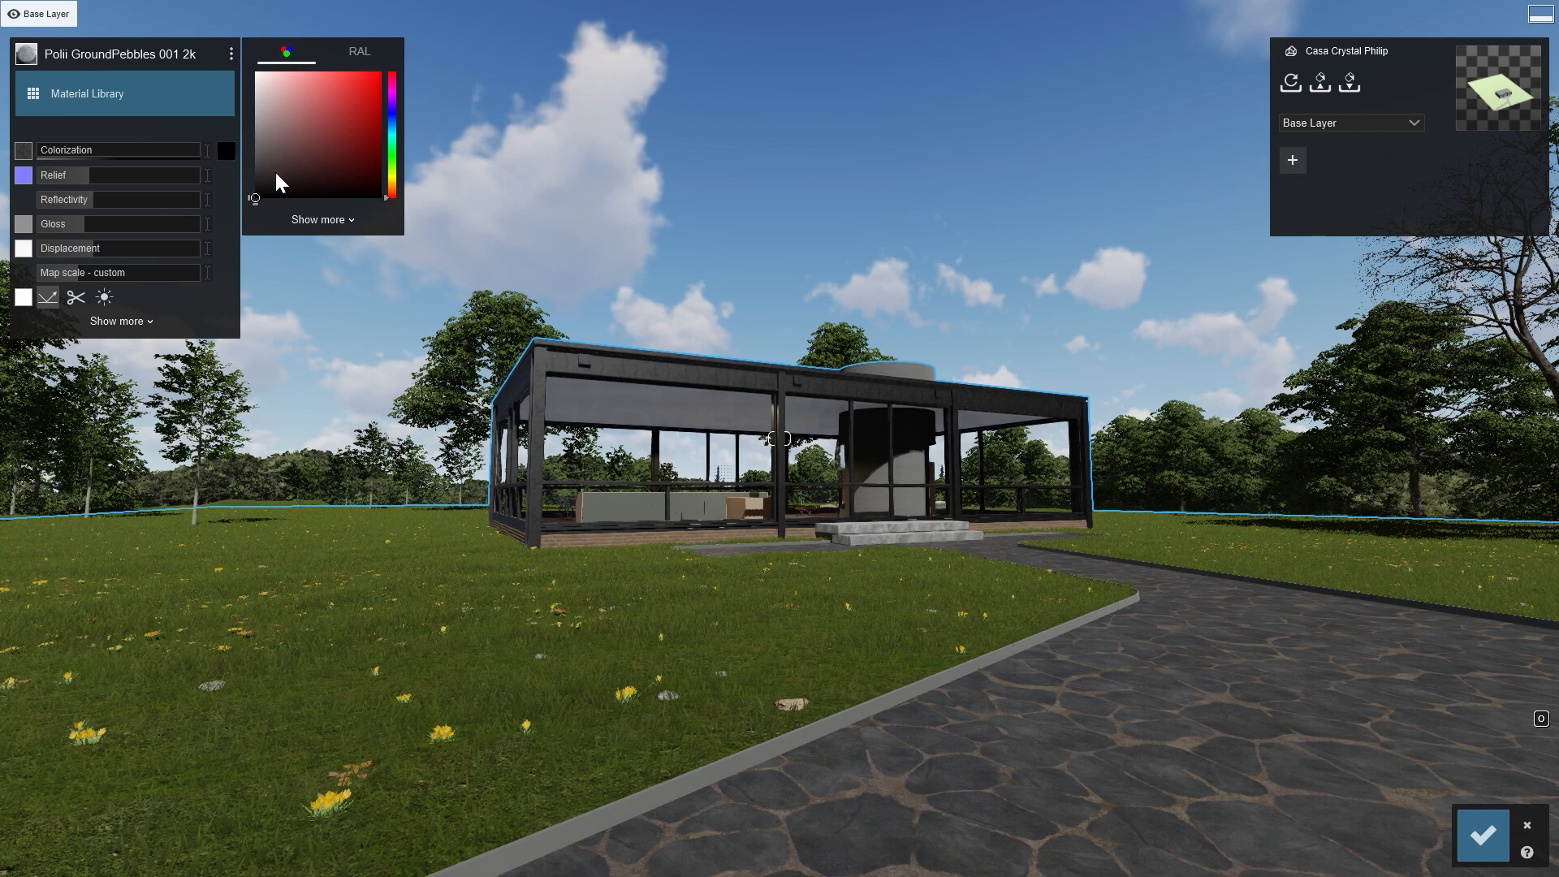
pyautogui.click(357, 123)
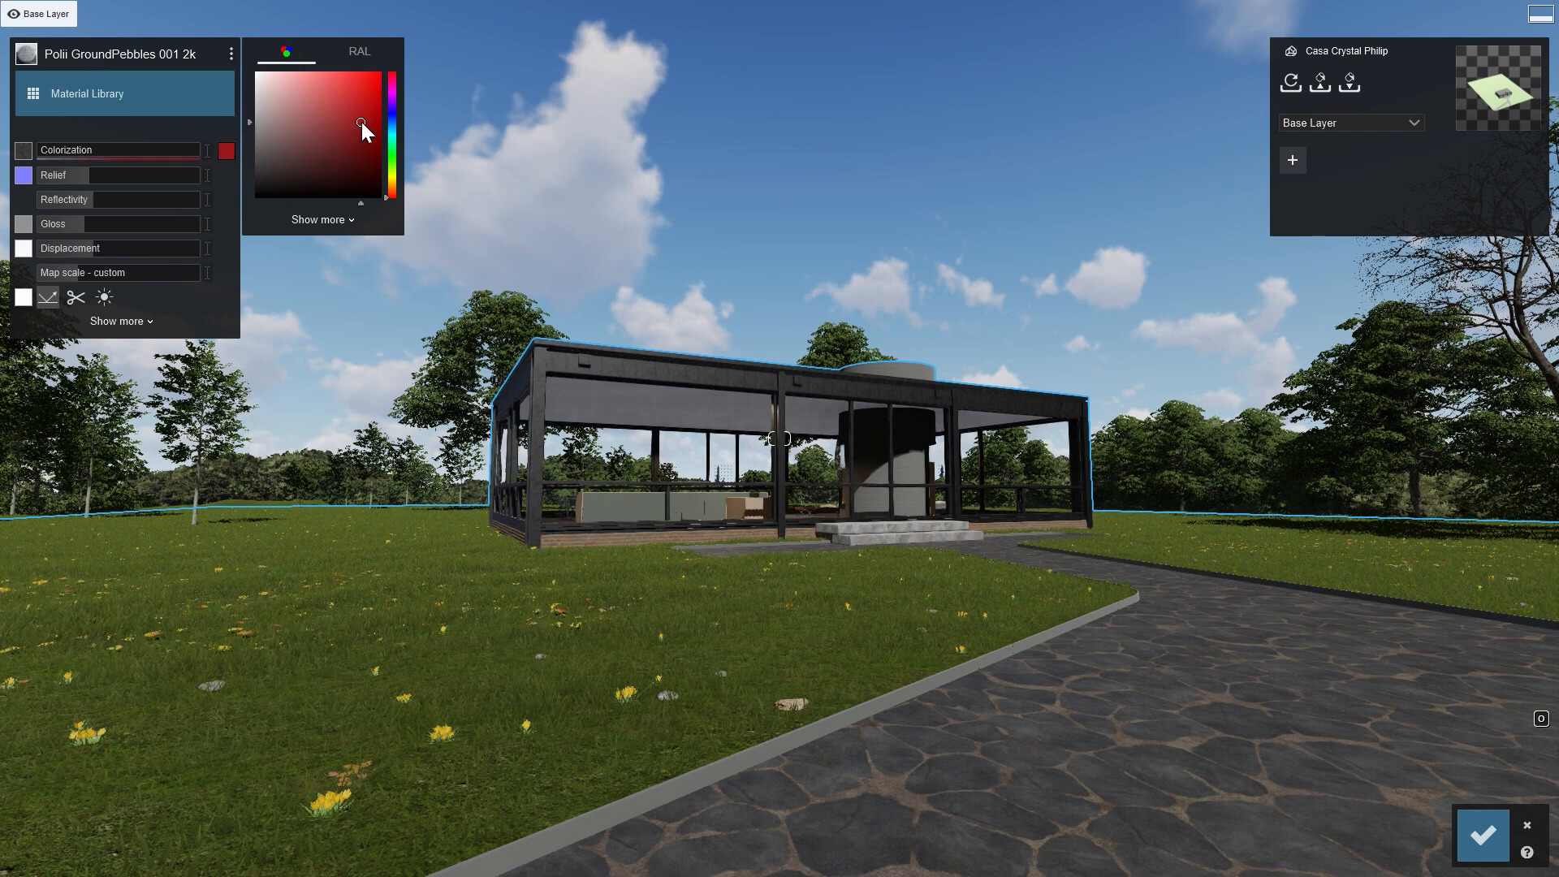
pyautogui.click(121, 149)
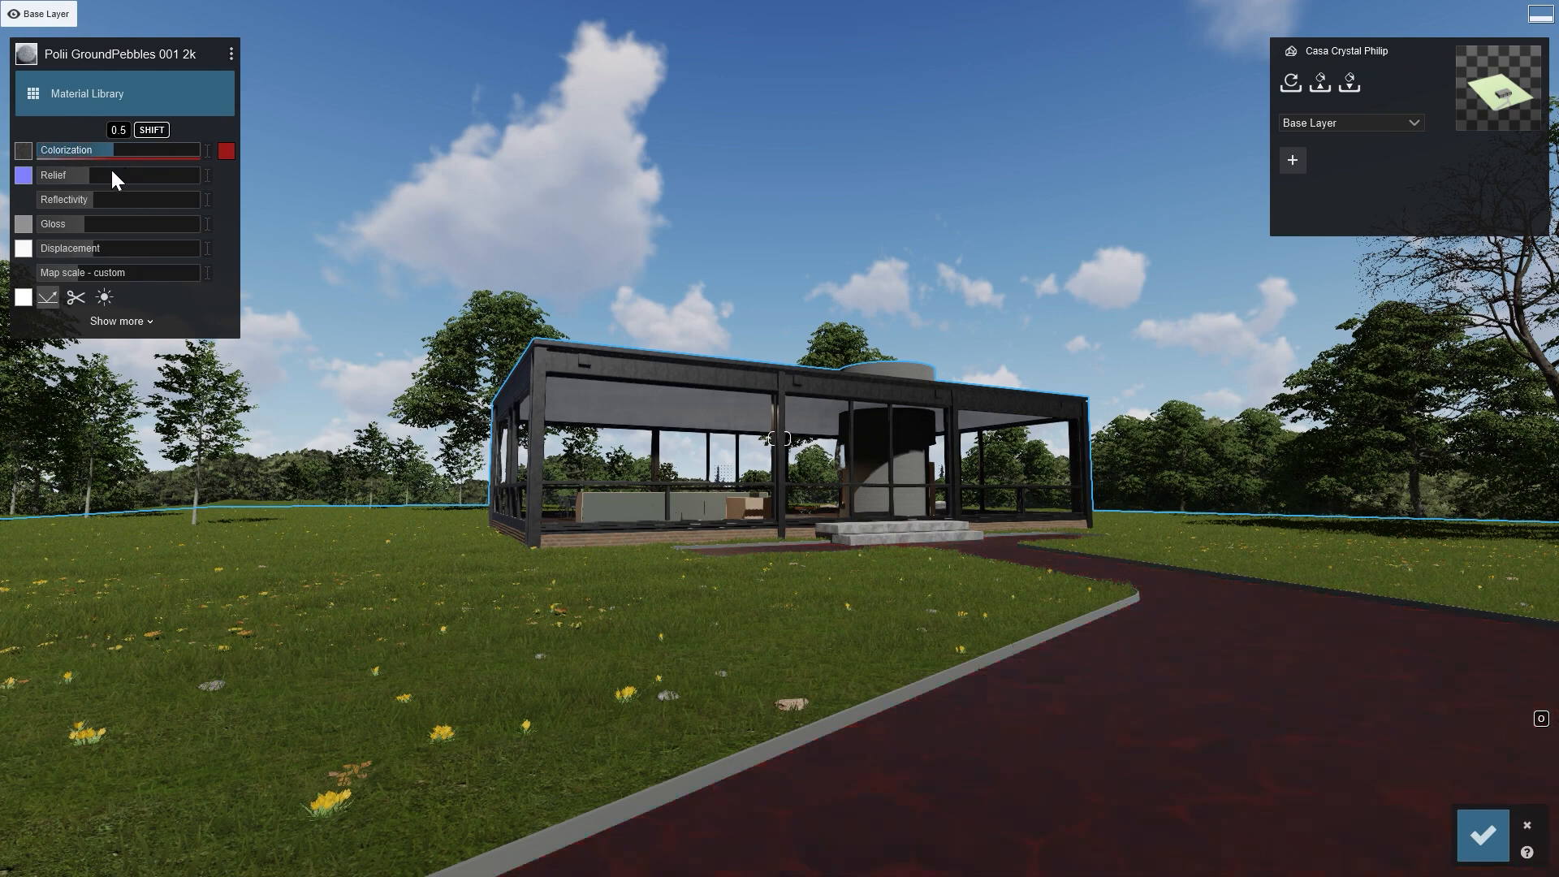
# - Reset the tint to black and load Stone_normal.png as the relief map
pyautogui.click(20, 175)
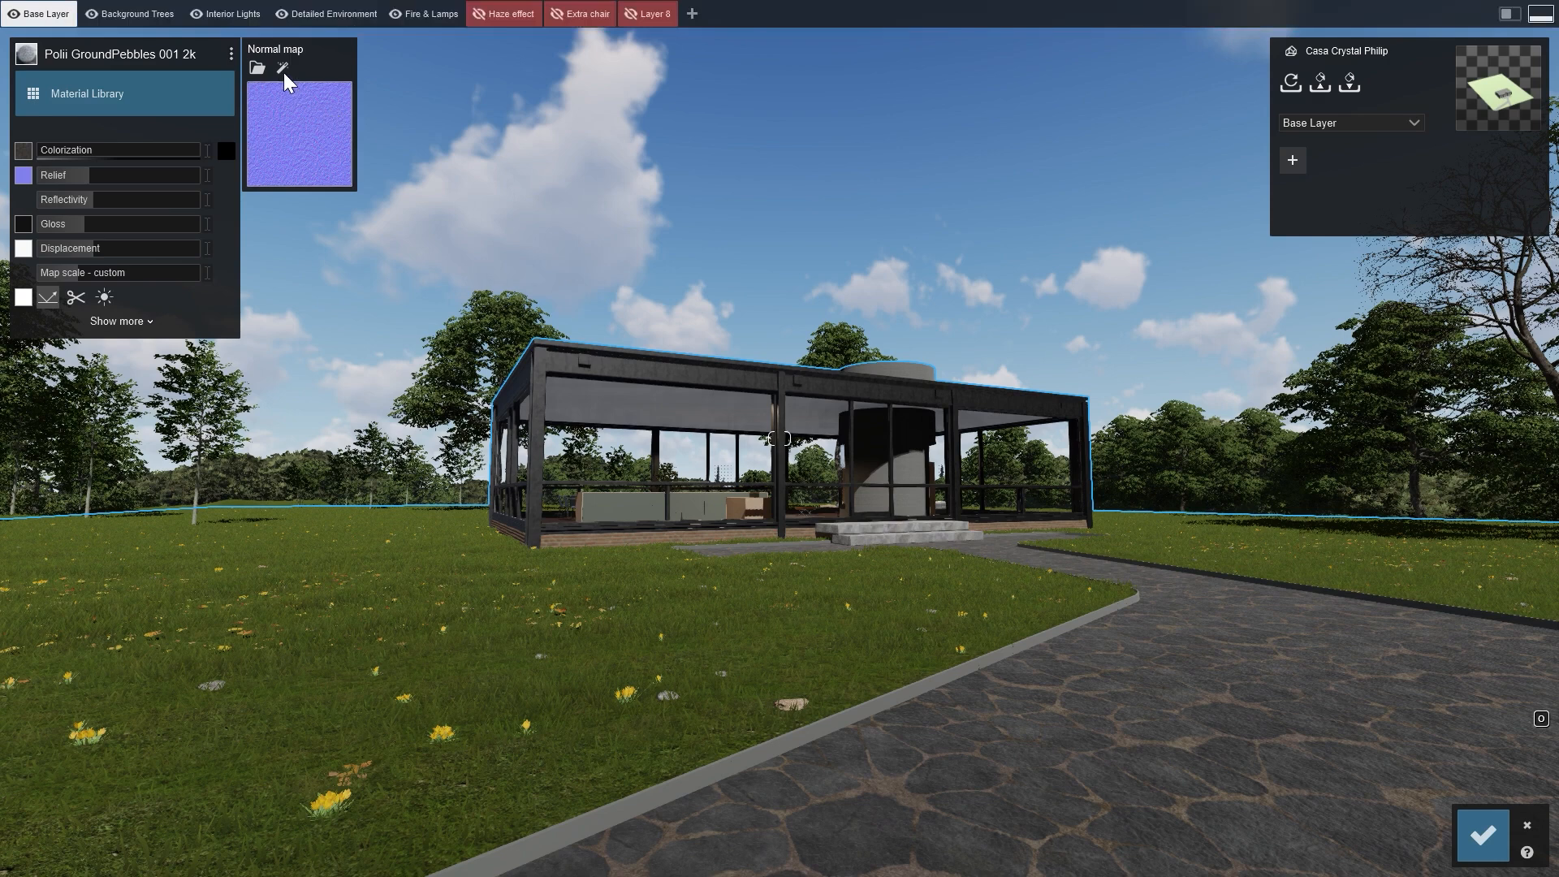
pyautogui.moveTo(279, 69)
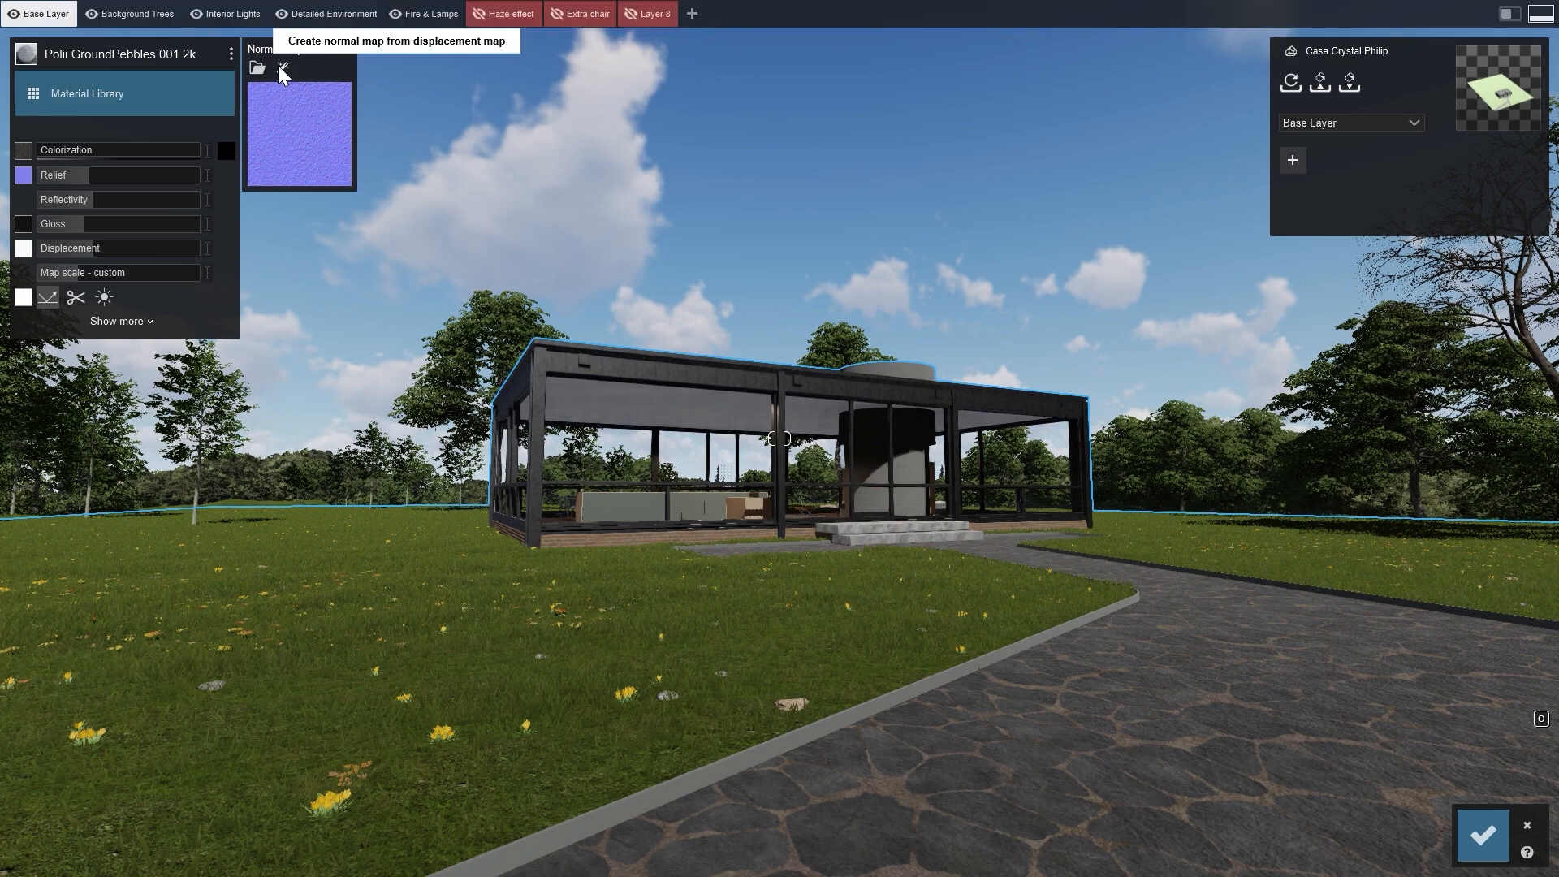
pyautogui.moveTo(283, 69)
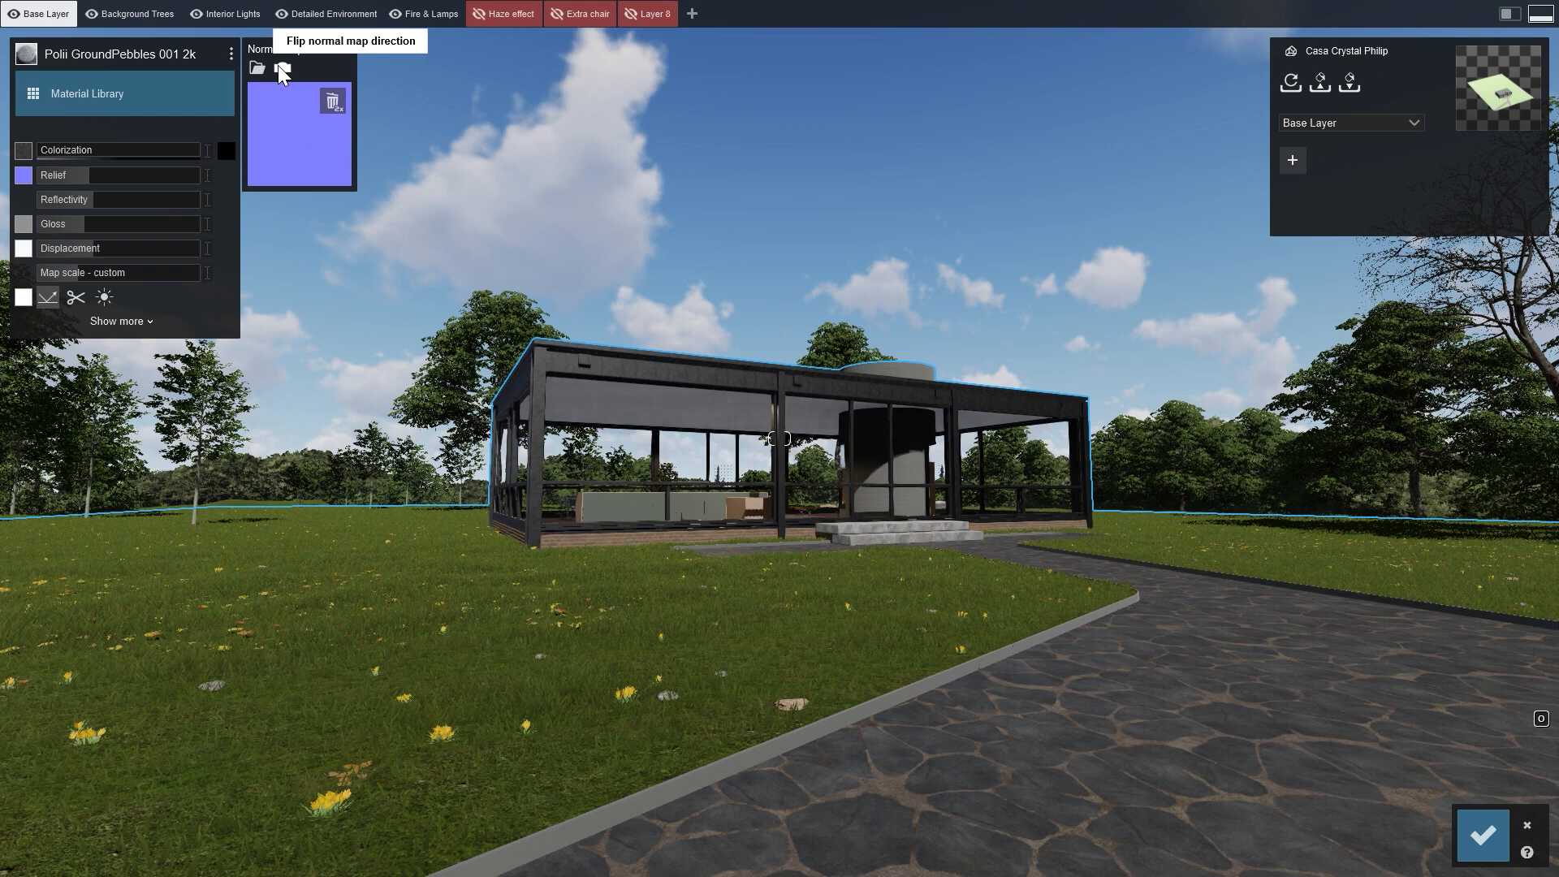
pyautogui.moveTo(262, 75)
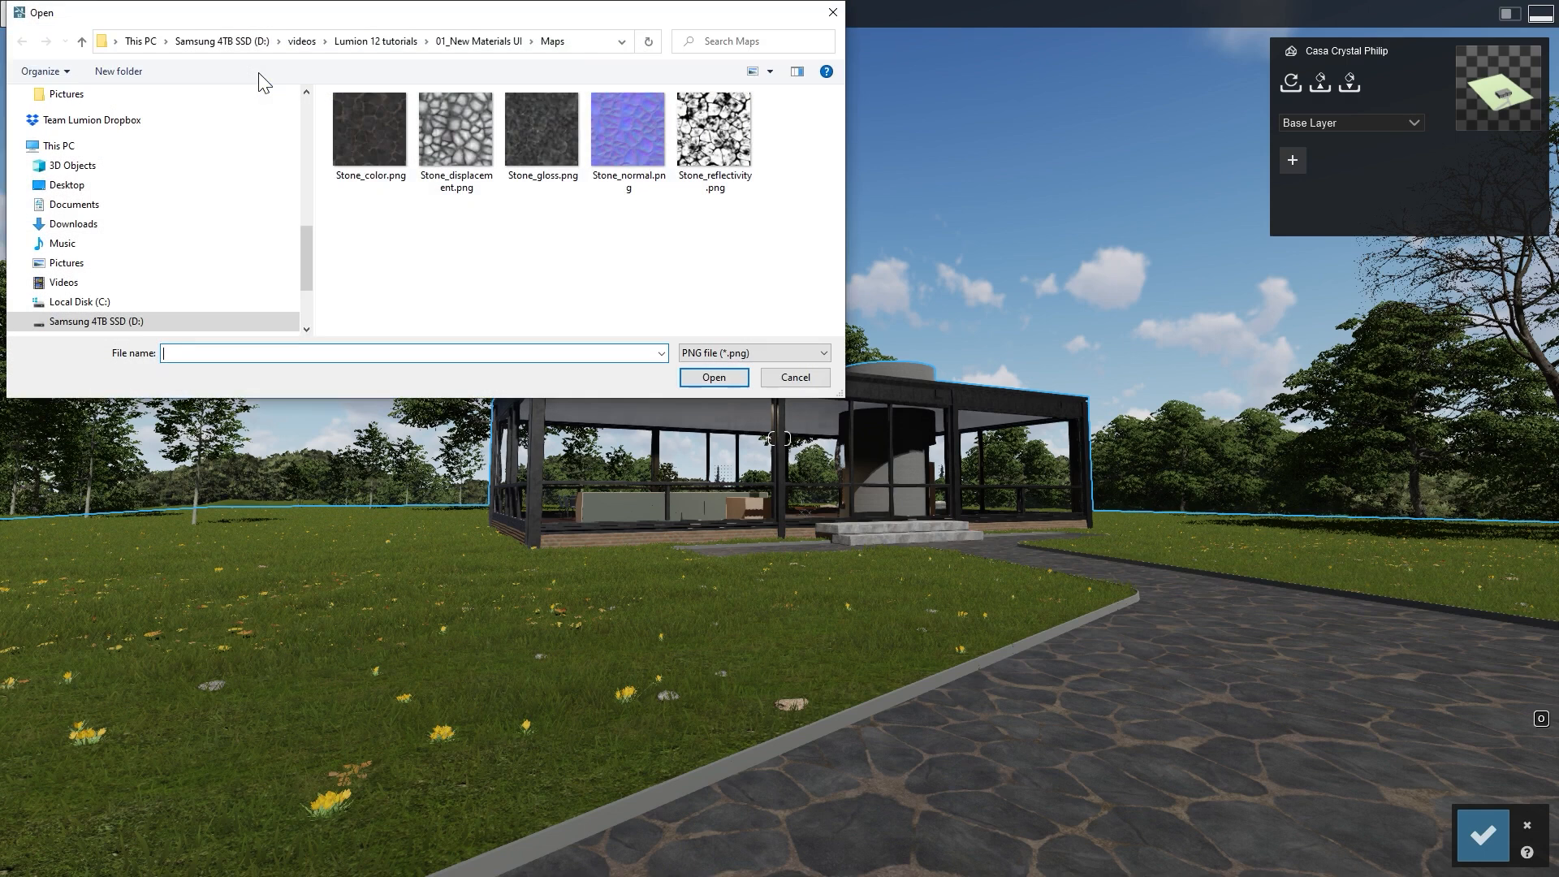
pyautogui.click(627, 130)
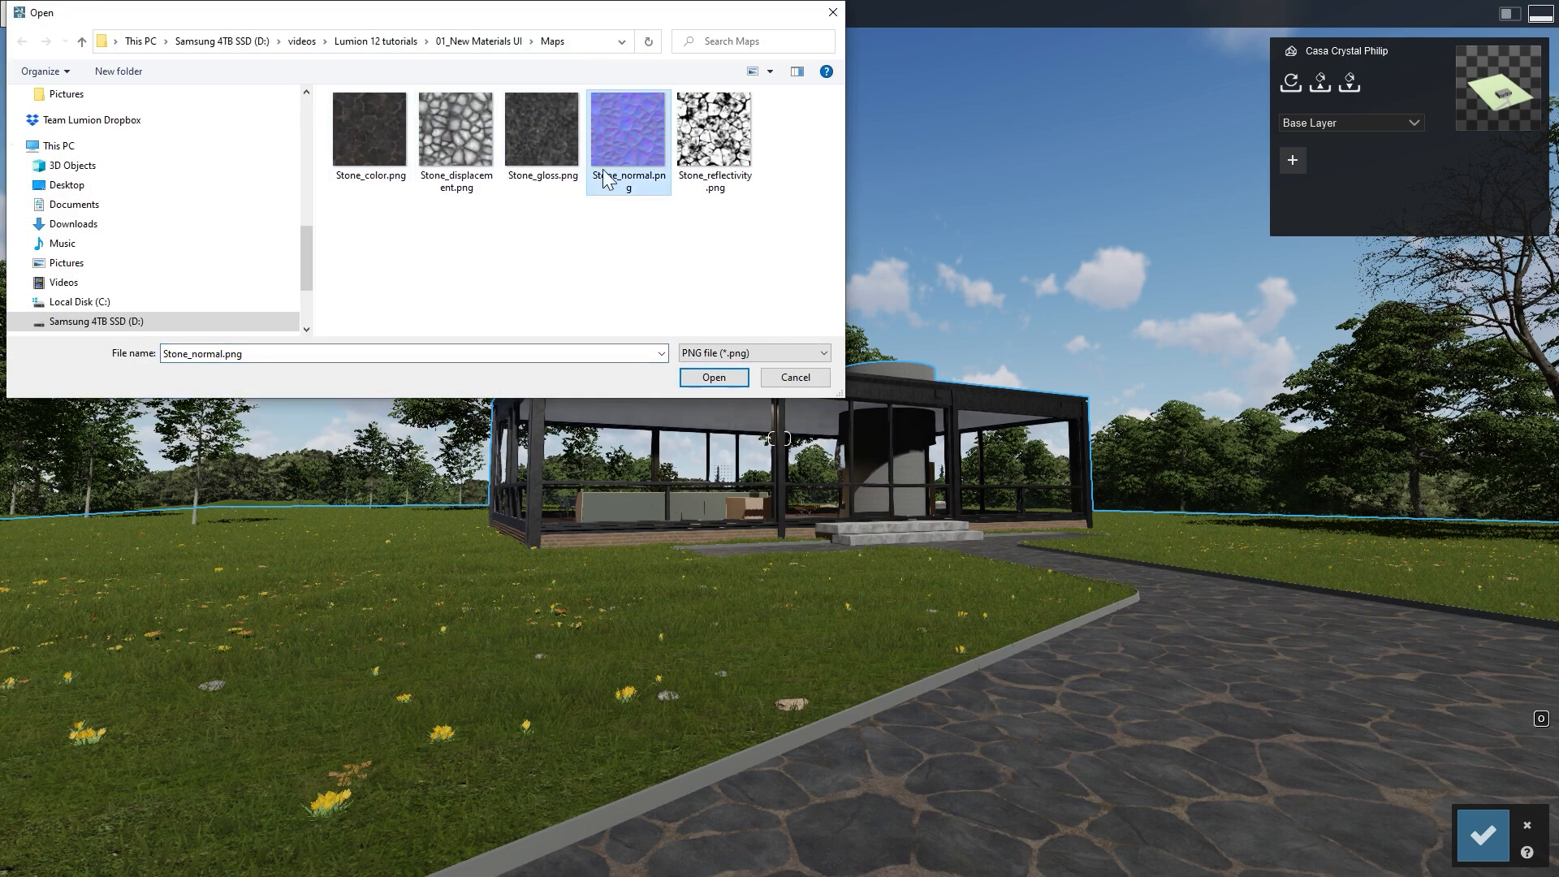
pyautogui.click(713, 377)
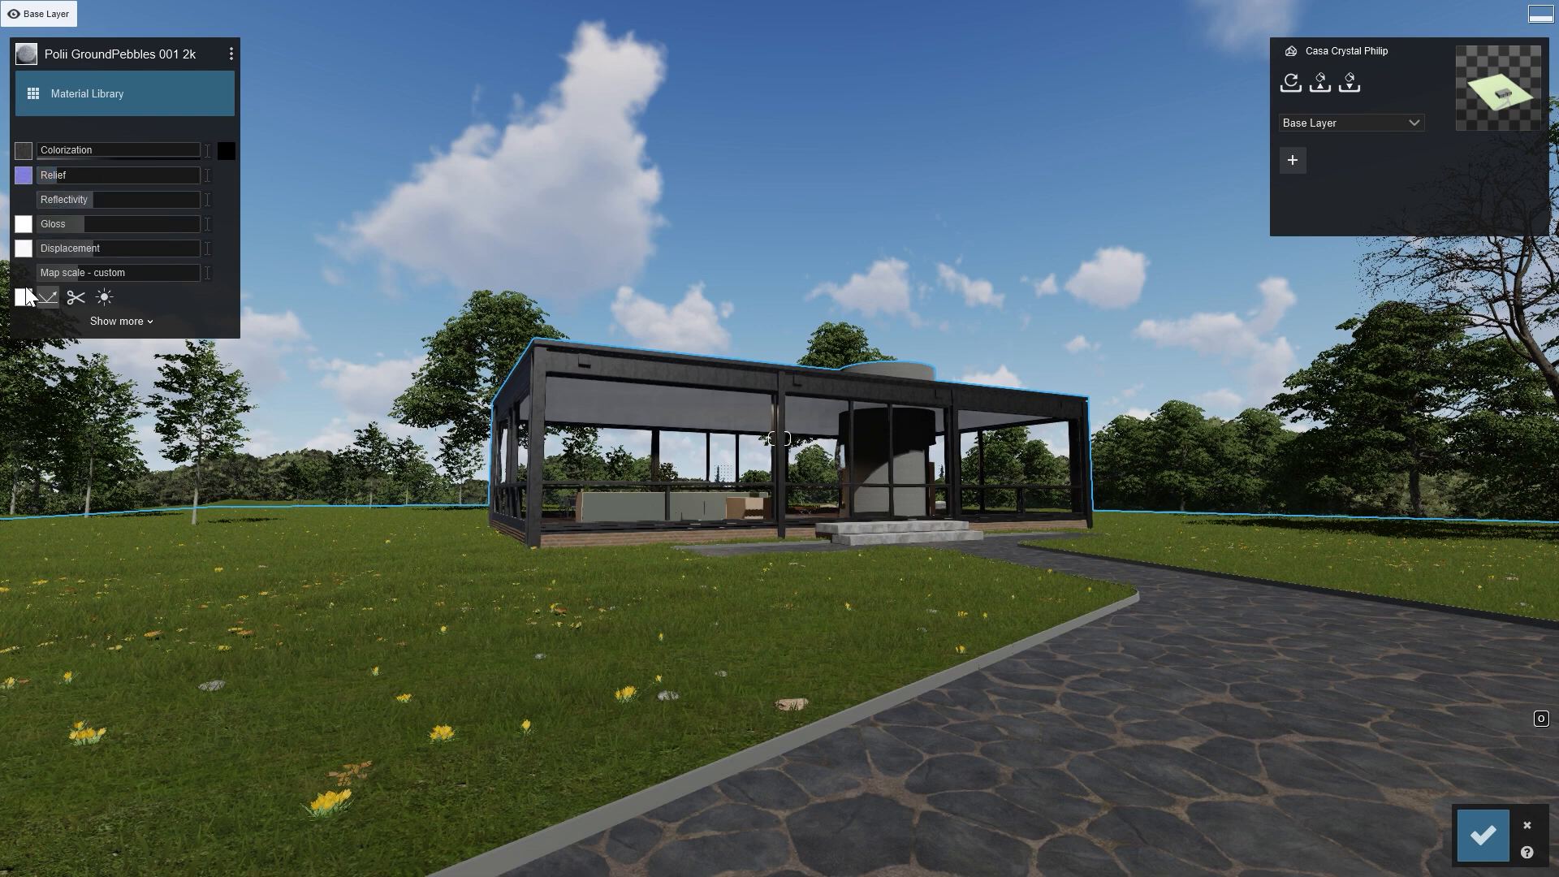
pyautogui.moveTo(21, 299)
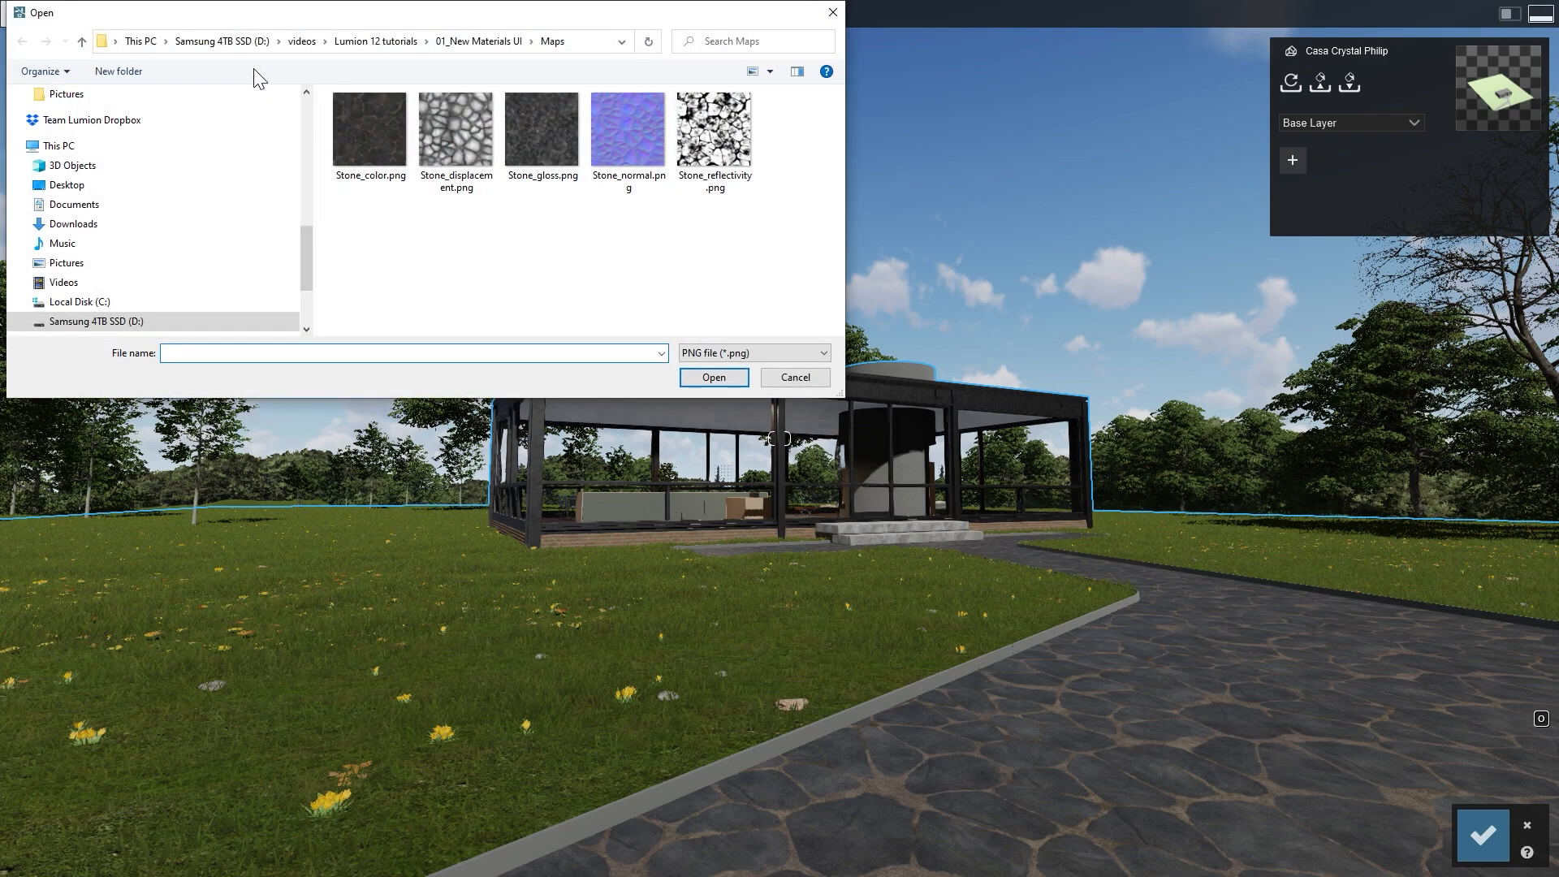
# - Load Stone_reflectivity.png as the reflectivity map and lower reflectivity to about 0.7
pyautogui.click(715, 130)
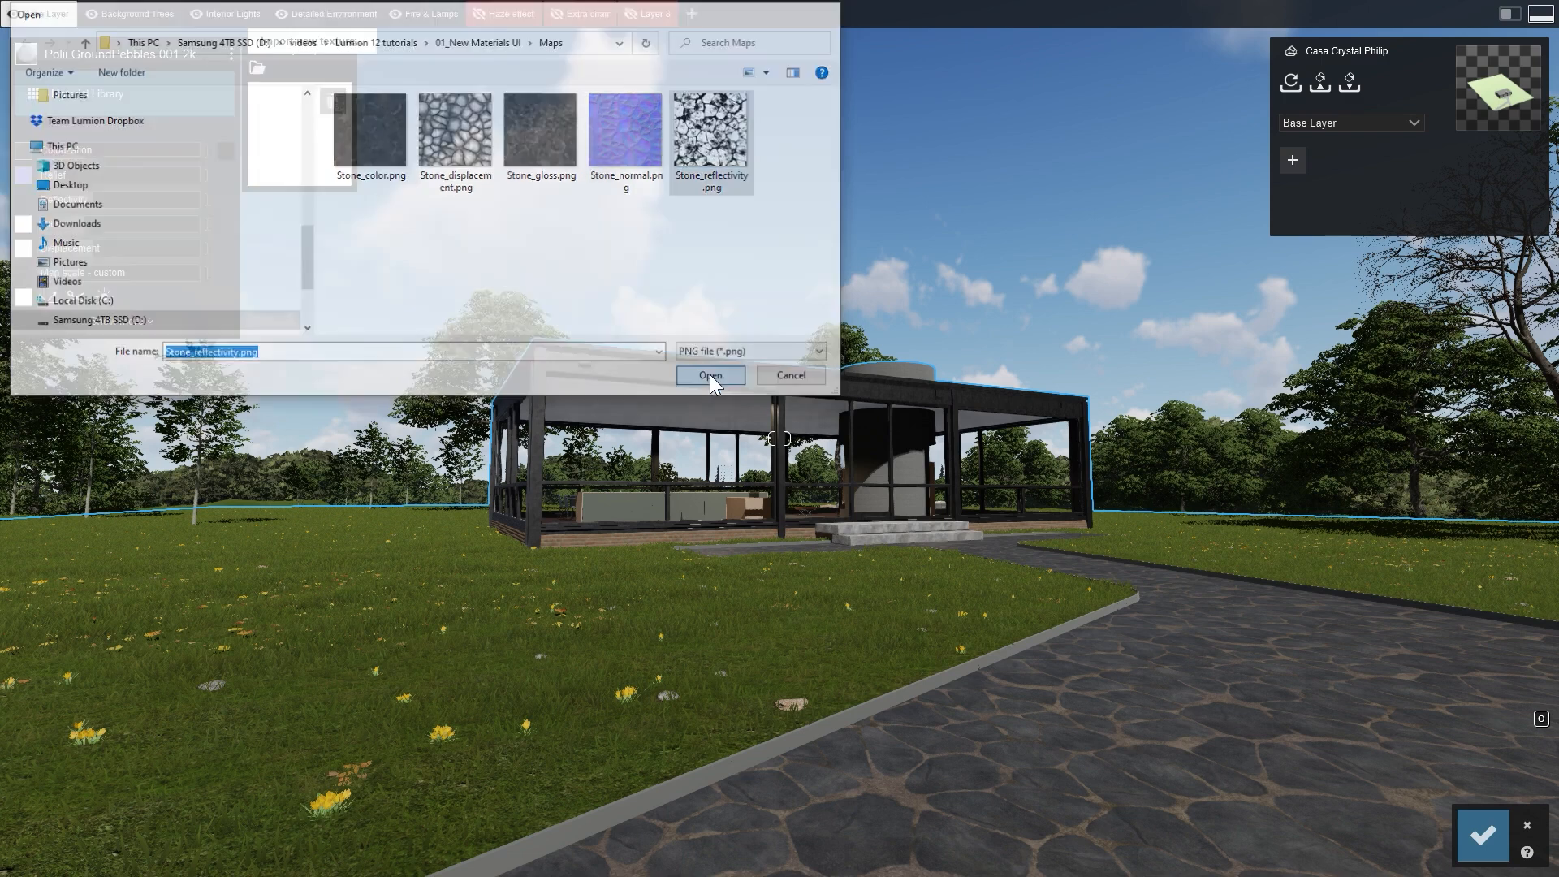
pyautogui.click(711, 375)
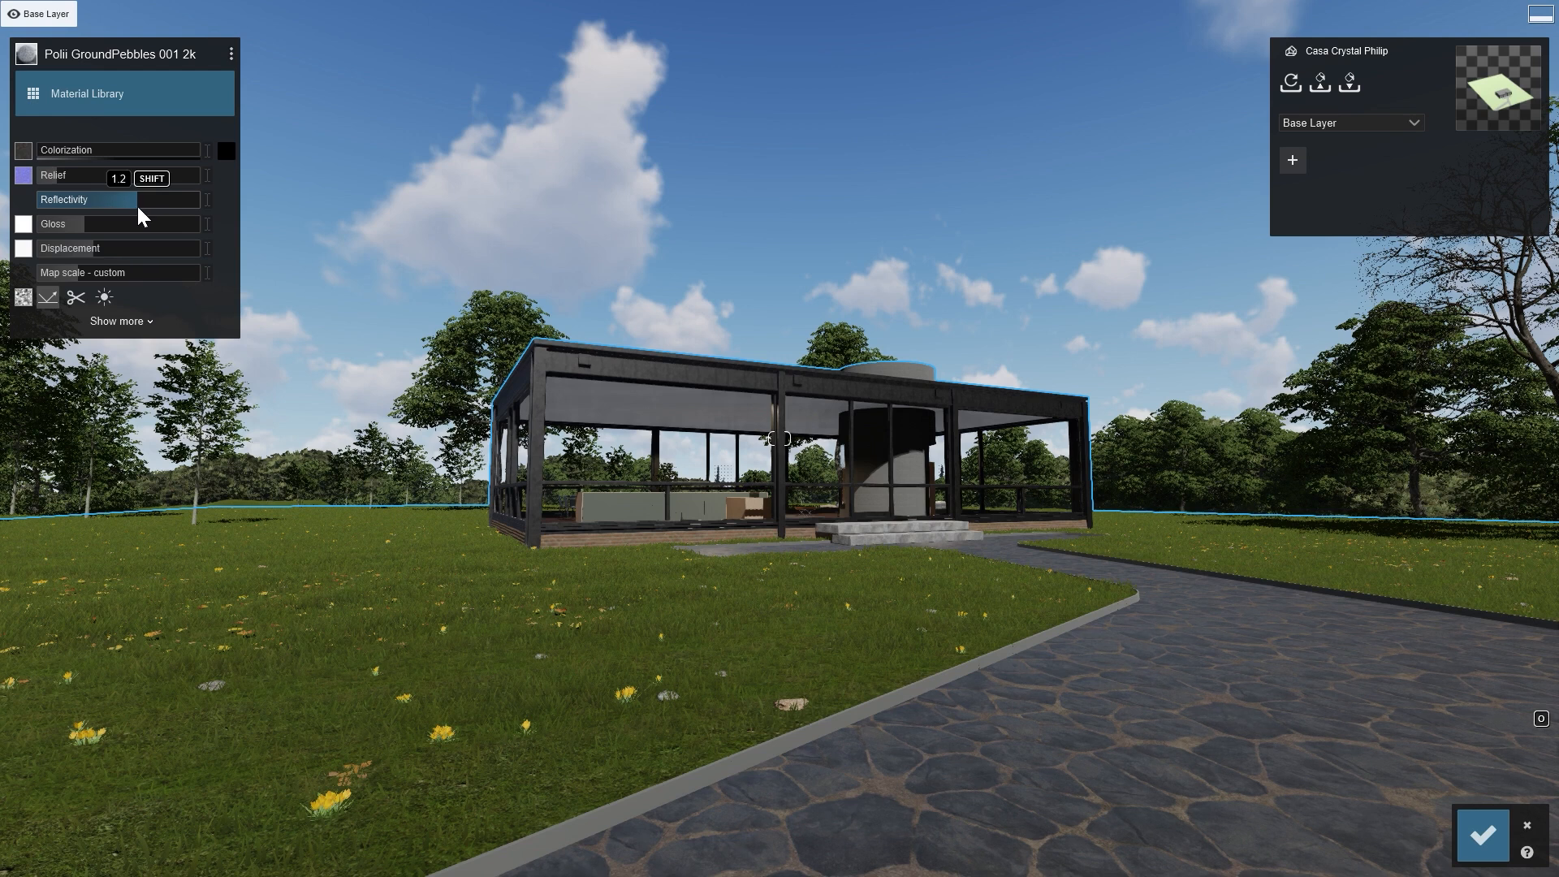
pyautogui.moveTo(139, 178); pyautogui.dragTo(90, 179)
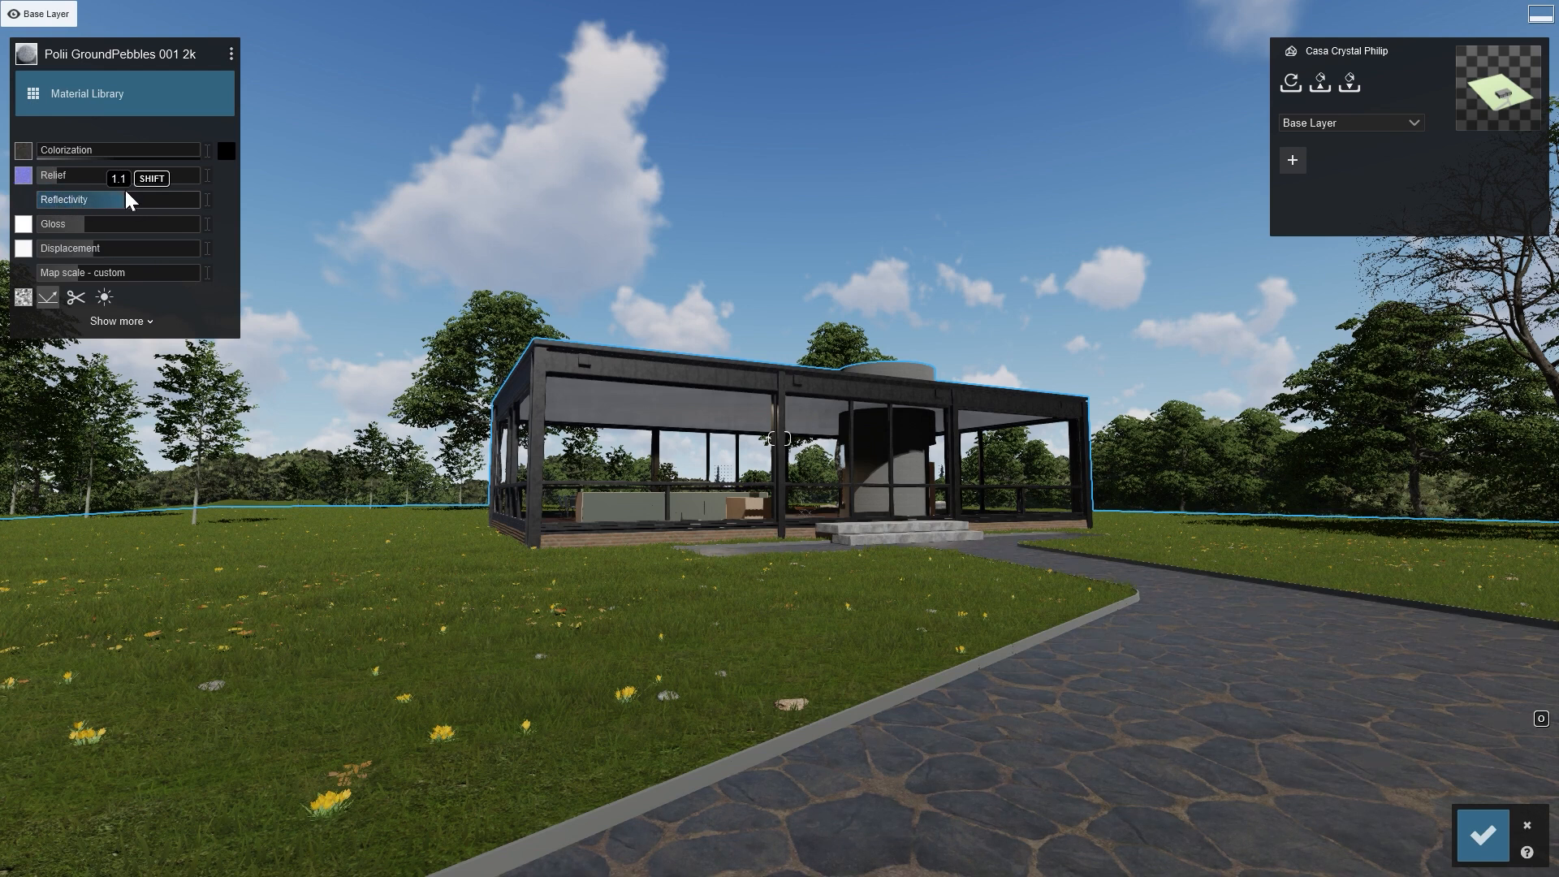
pyautogui.moveTo(117, 177); pyautogui.dragTo(89, 177)
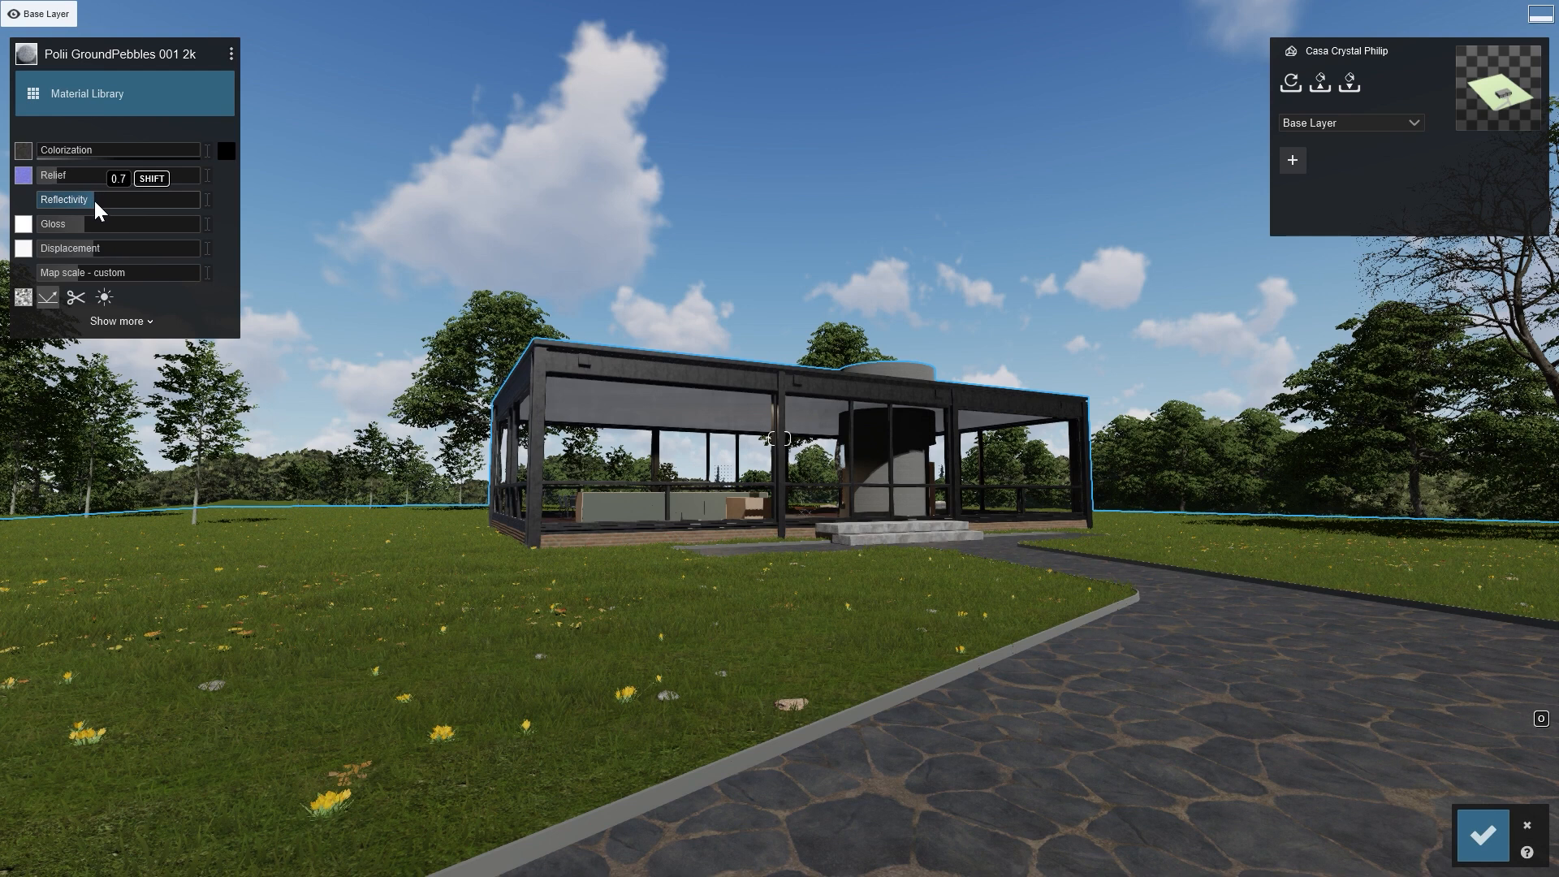
pyautogui.moveTo(76, 299)
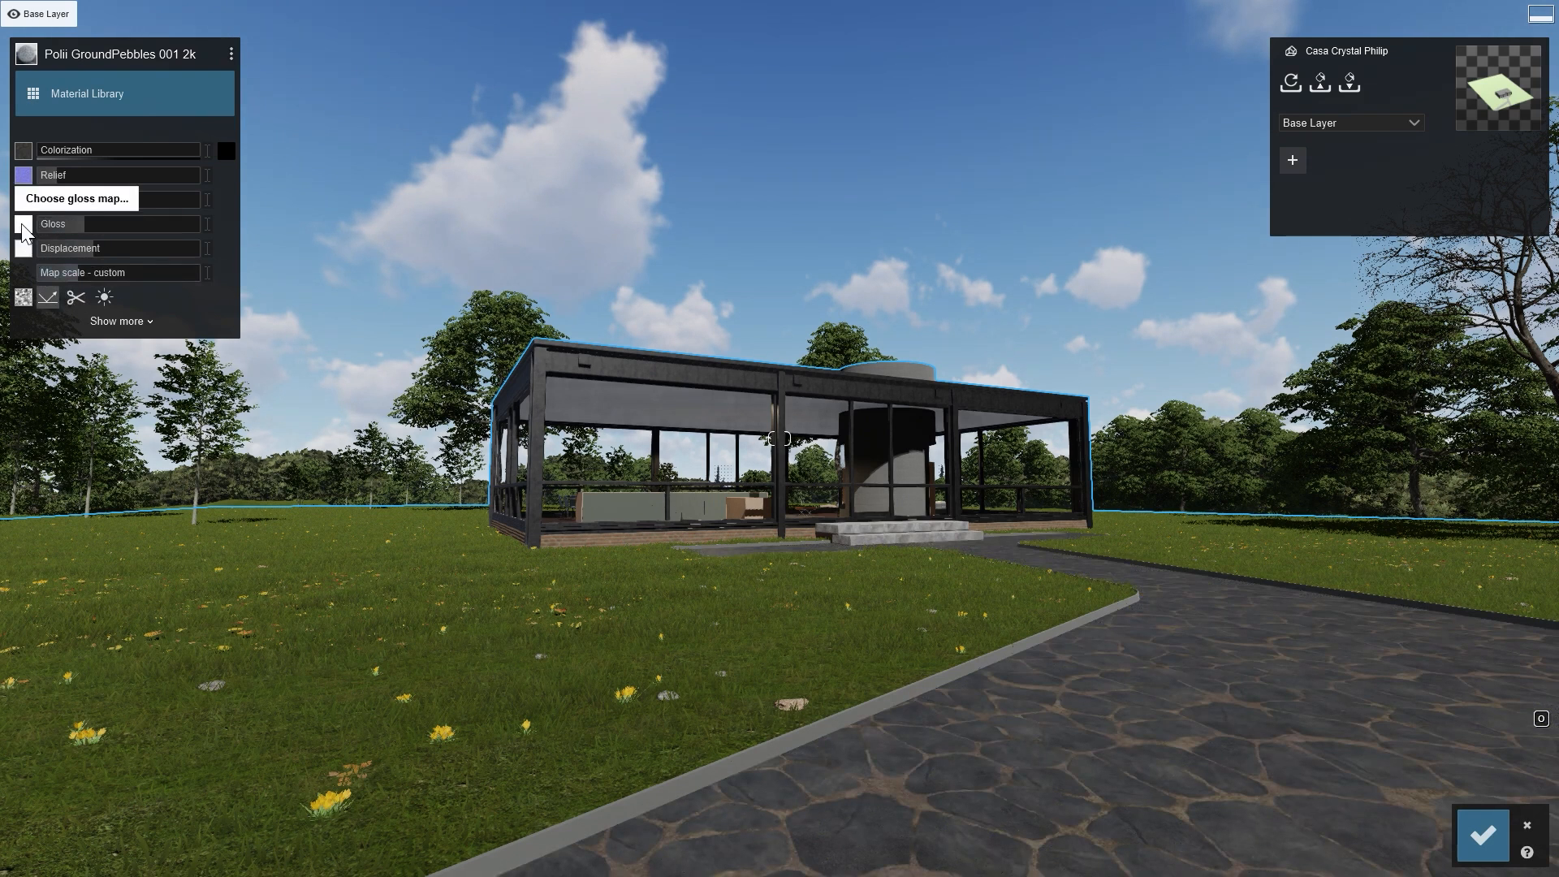
# - Load Stone_gloss.png as the gloss map and raise reflectivity for shinier flagstones
pyautogui.click(23, 227)
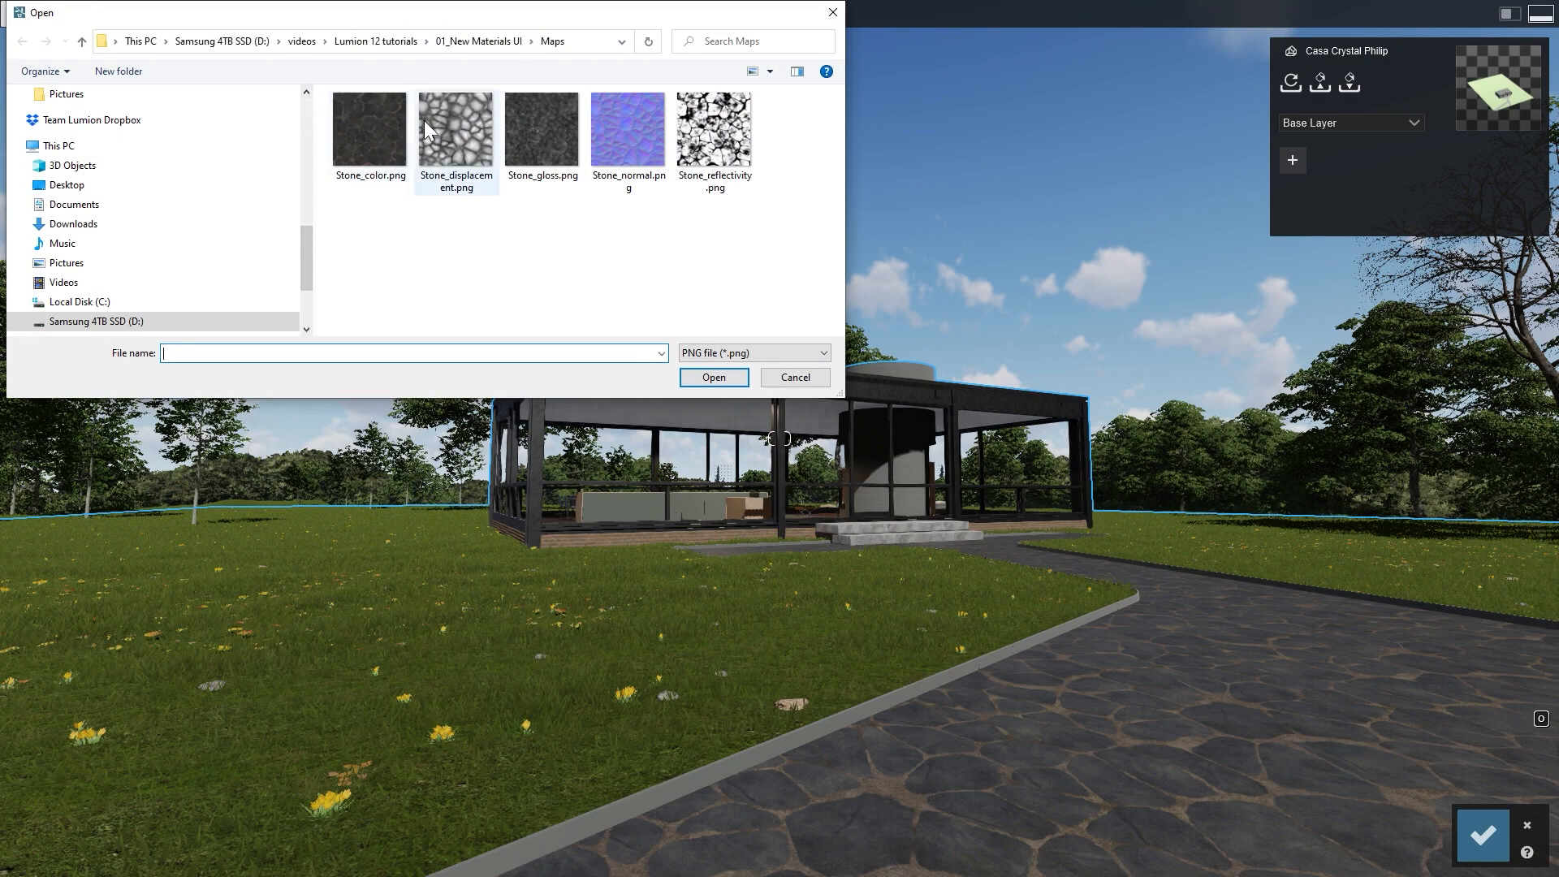
pyautogui.click(542, 129)
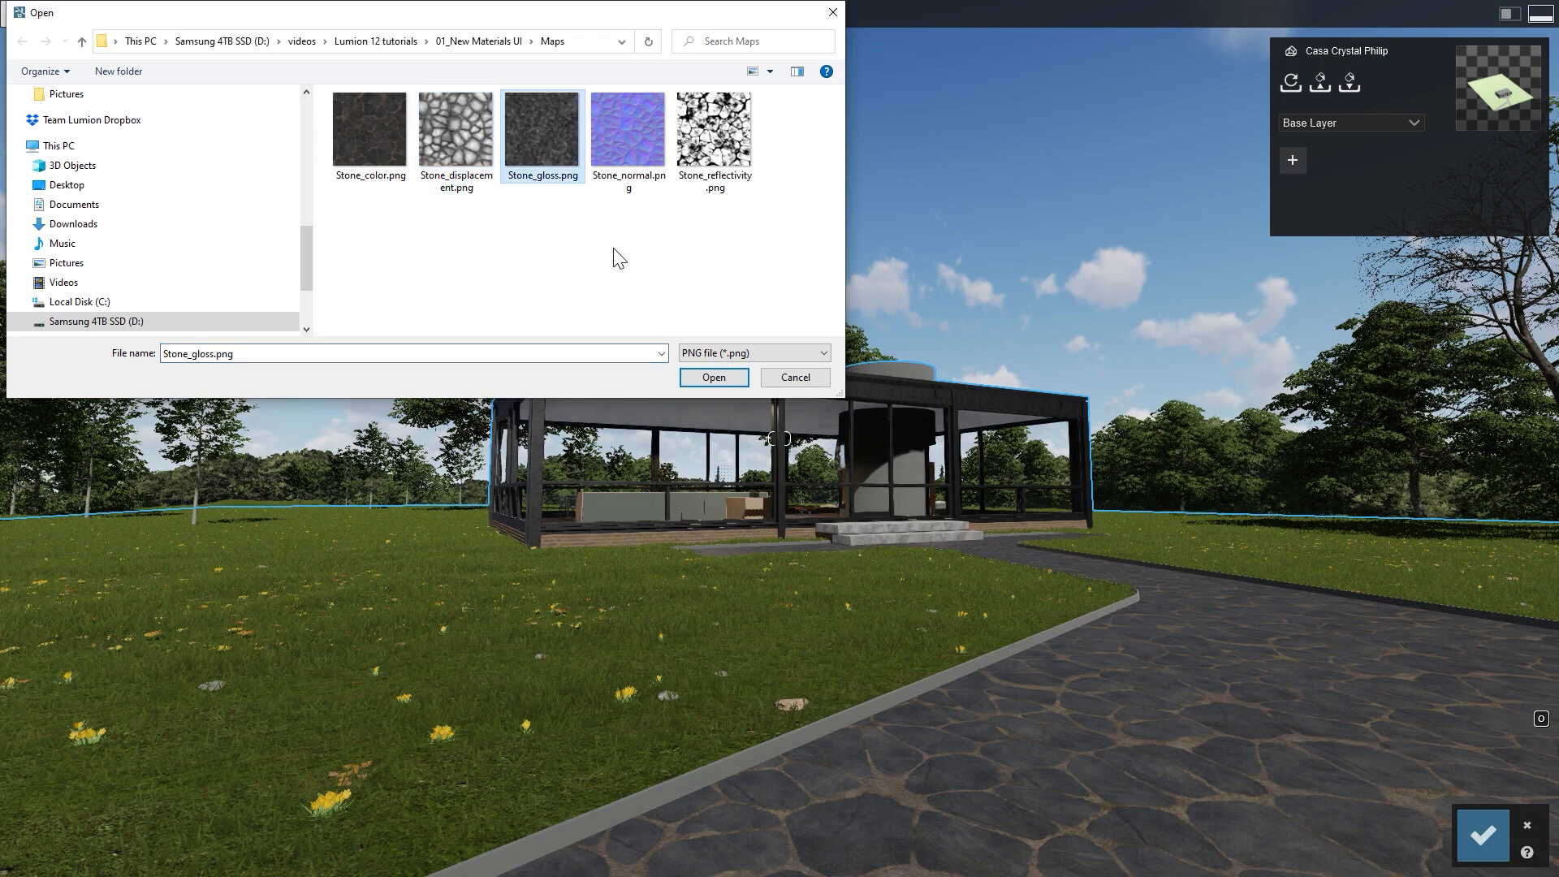
pyautogui.click(714, 376)
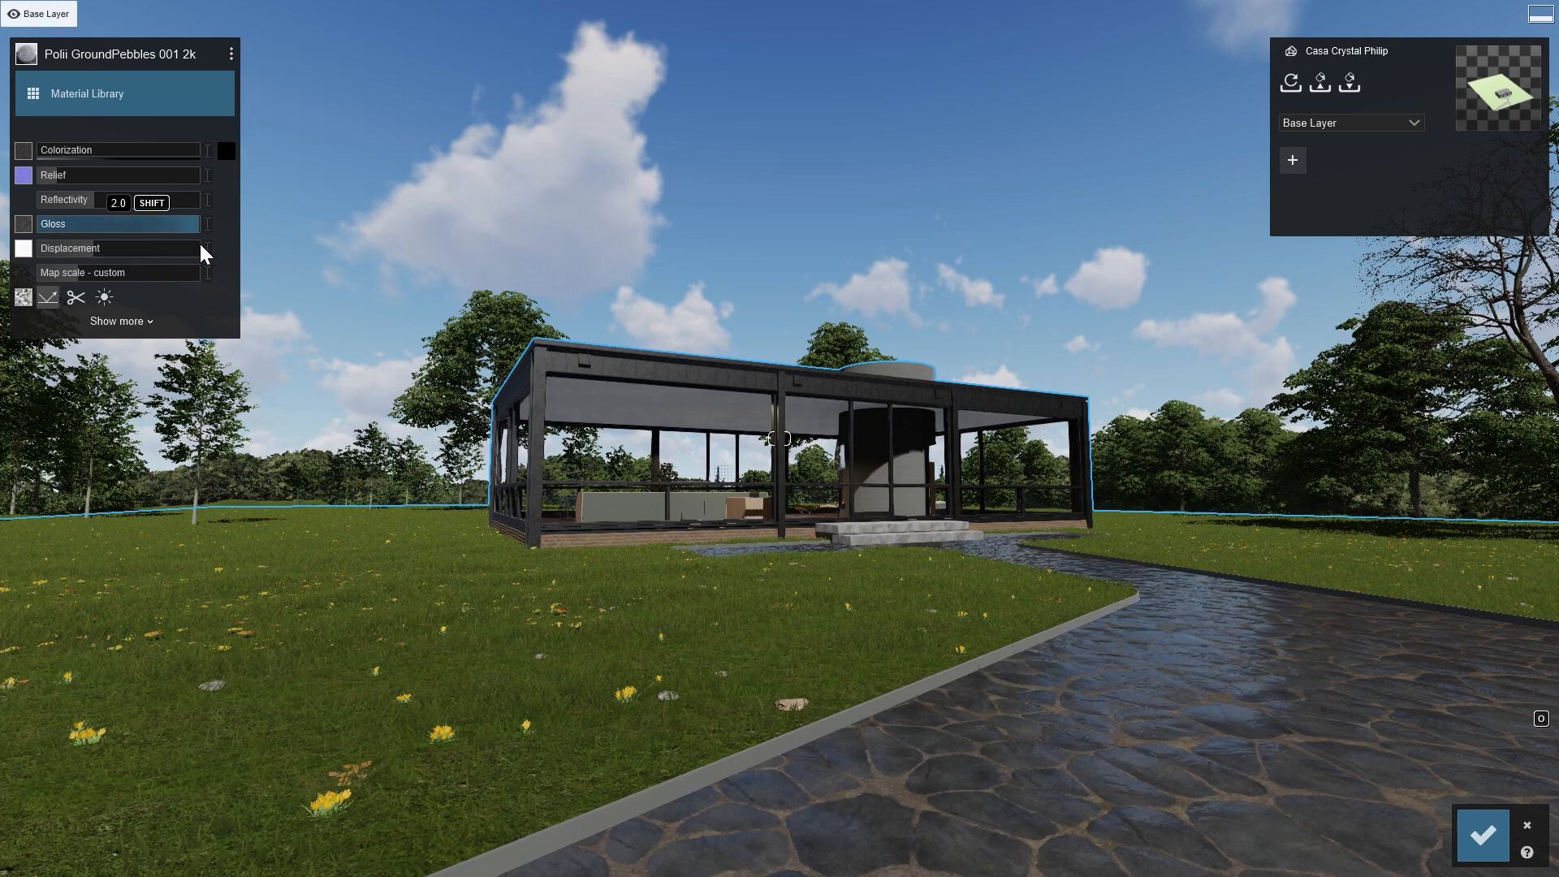
pyautogui.moveTo(117, 203); pyautogui.dragTo(99, 203)
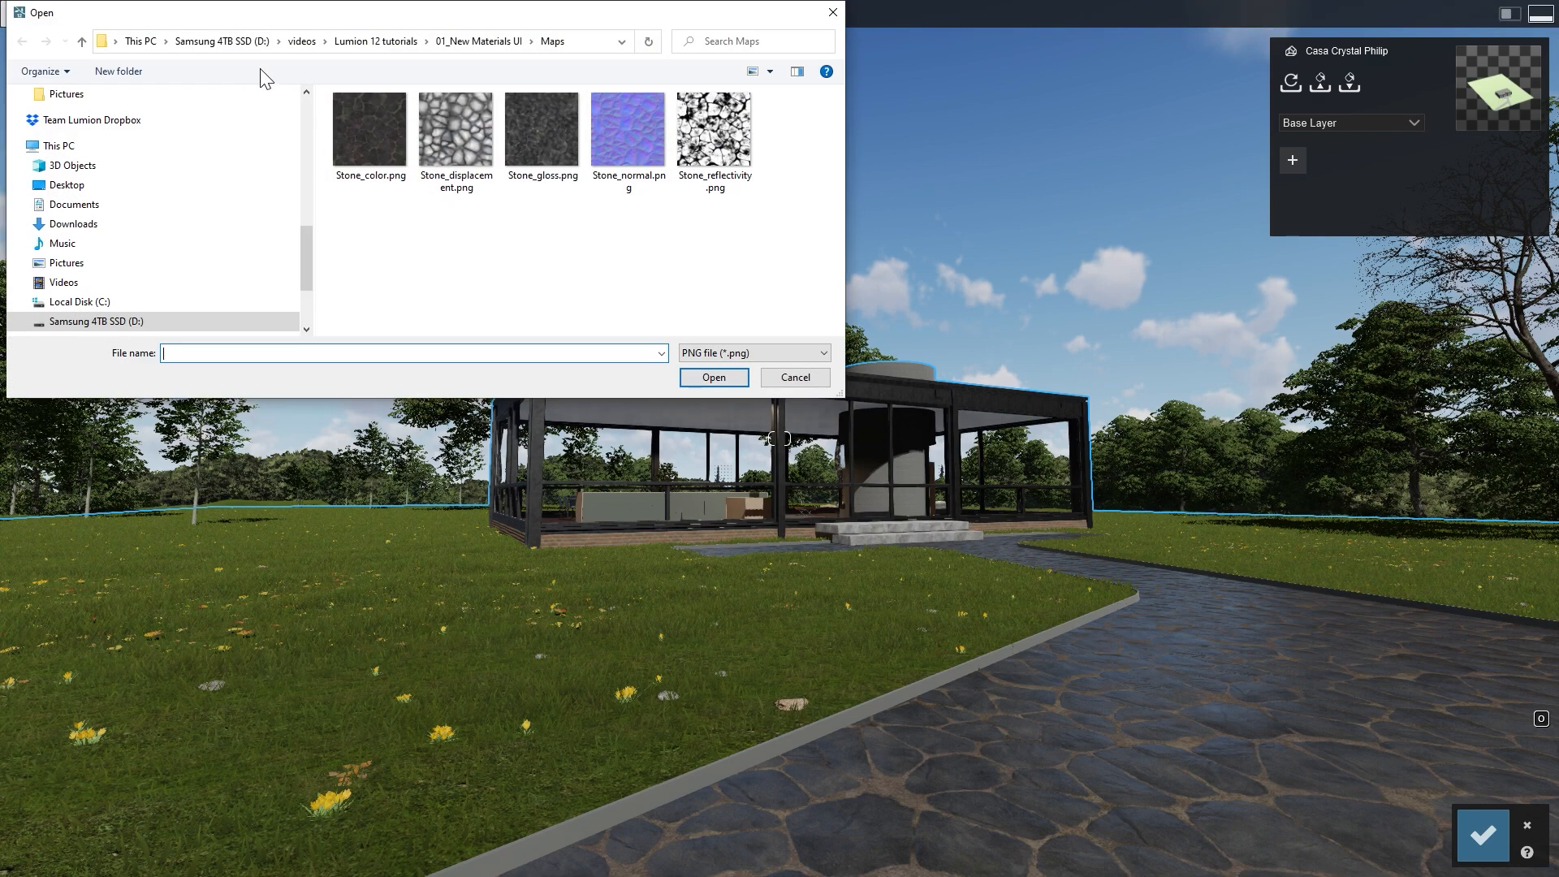
# - Load Stone_displacement.png as the displacement map with strength 3.3
pyautogui.click(457, 130)
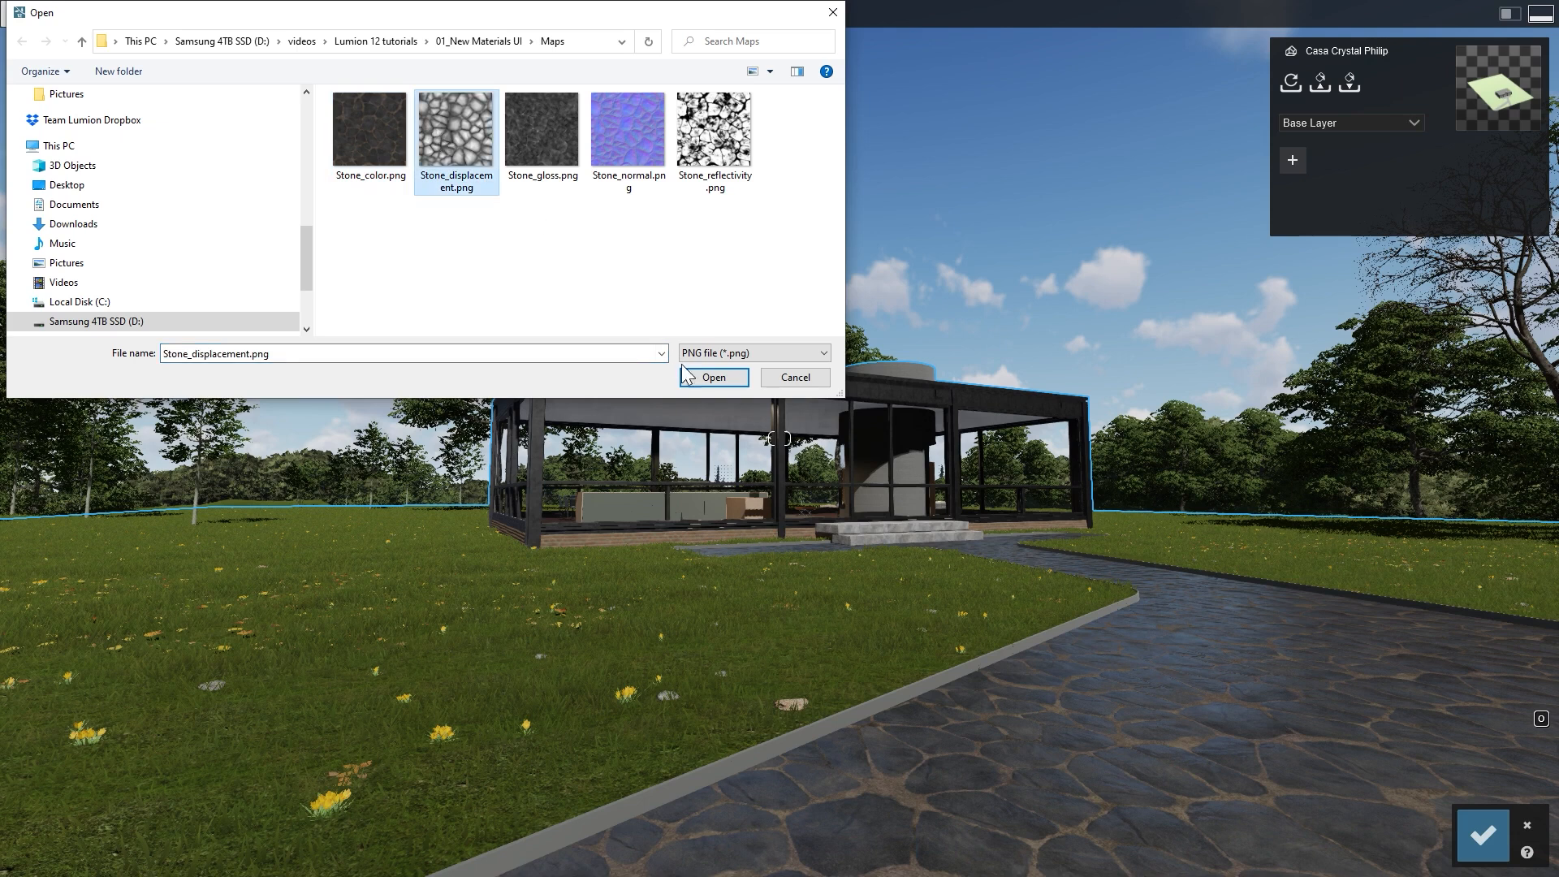
pyautogui.click(714, 376)
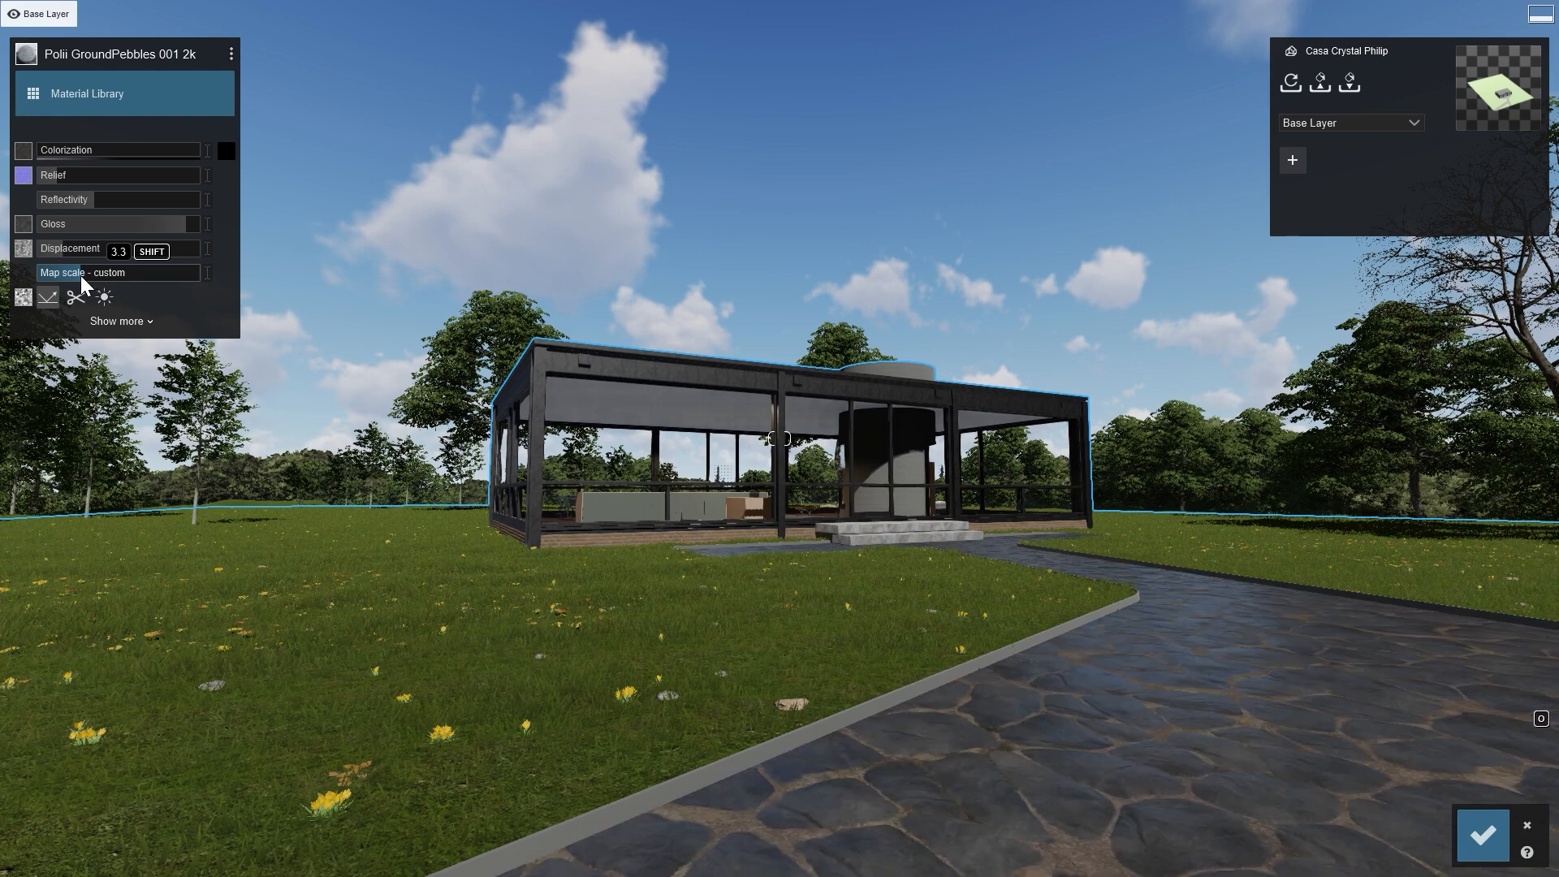
pyautogui.moveTo(104, 296)
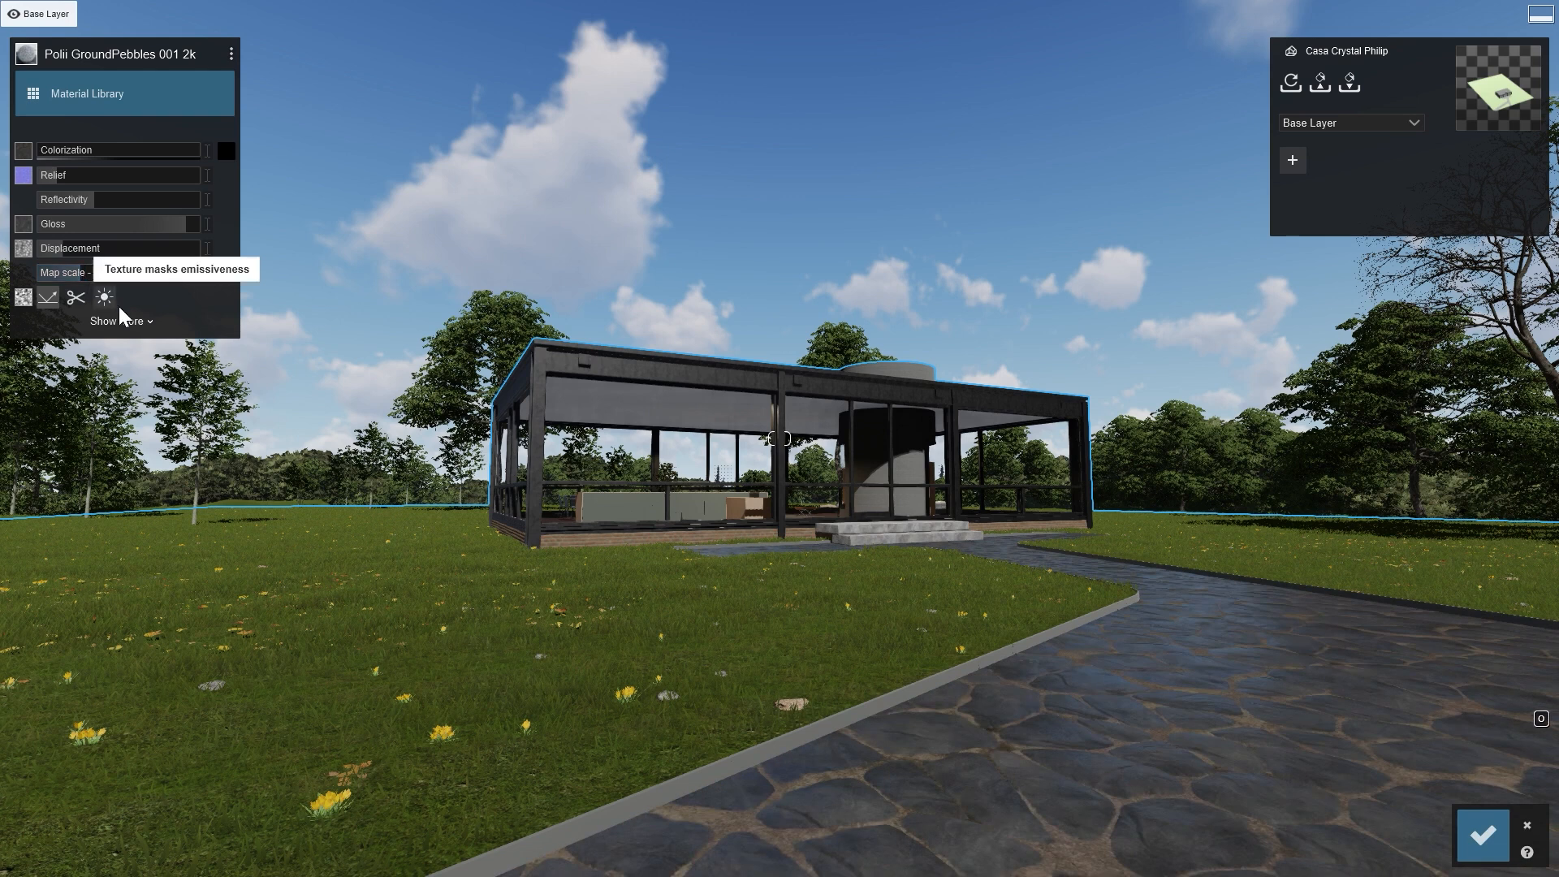
# - Expand the extra settings and enable weathering with edges at 0.5
pyautogui.click(121, 320)
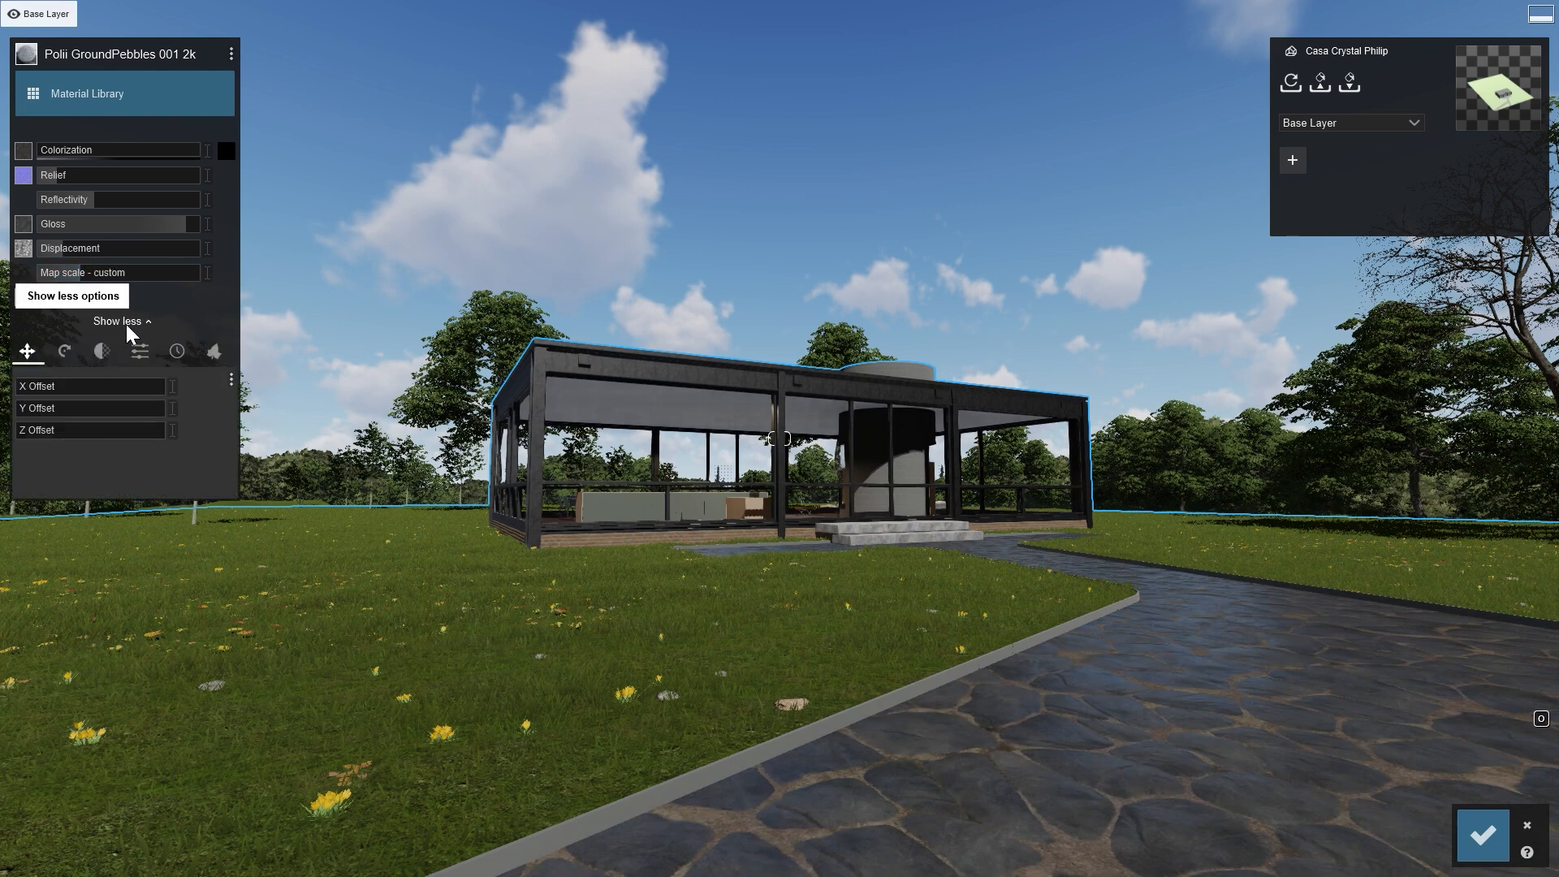
pyautogui.click(176, 350)
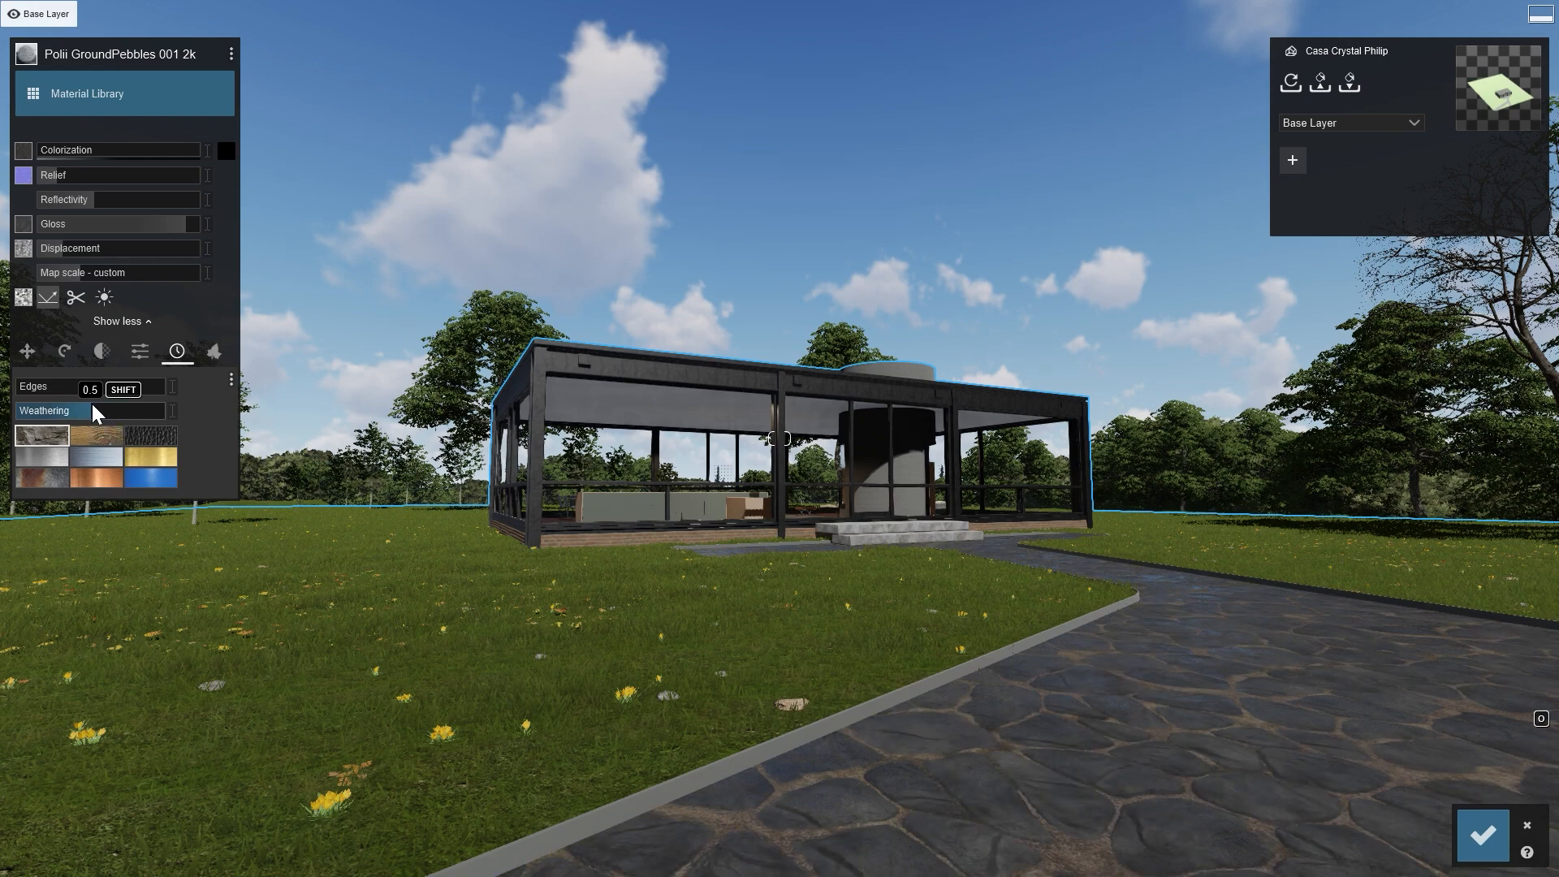
pyautogui.moveTo(1484, 842)
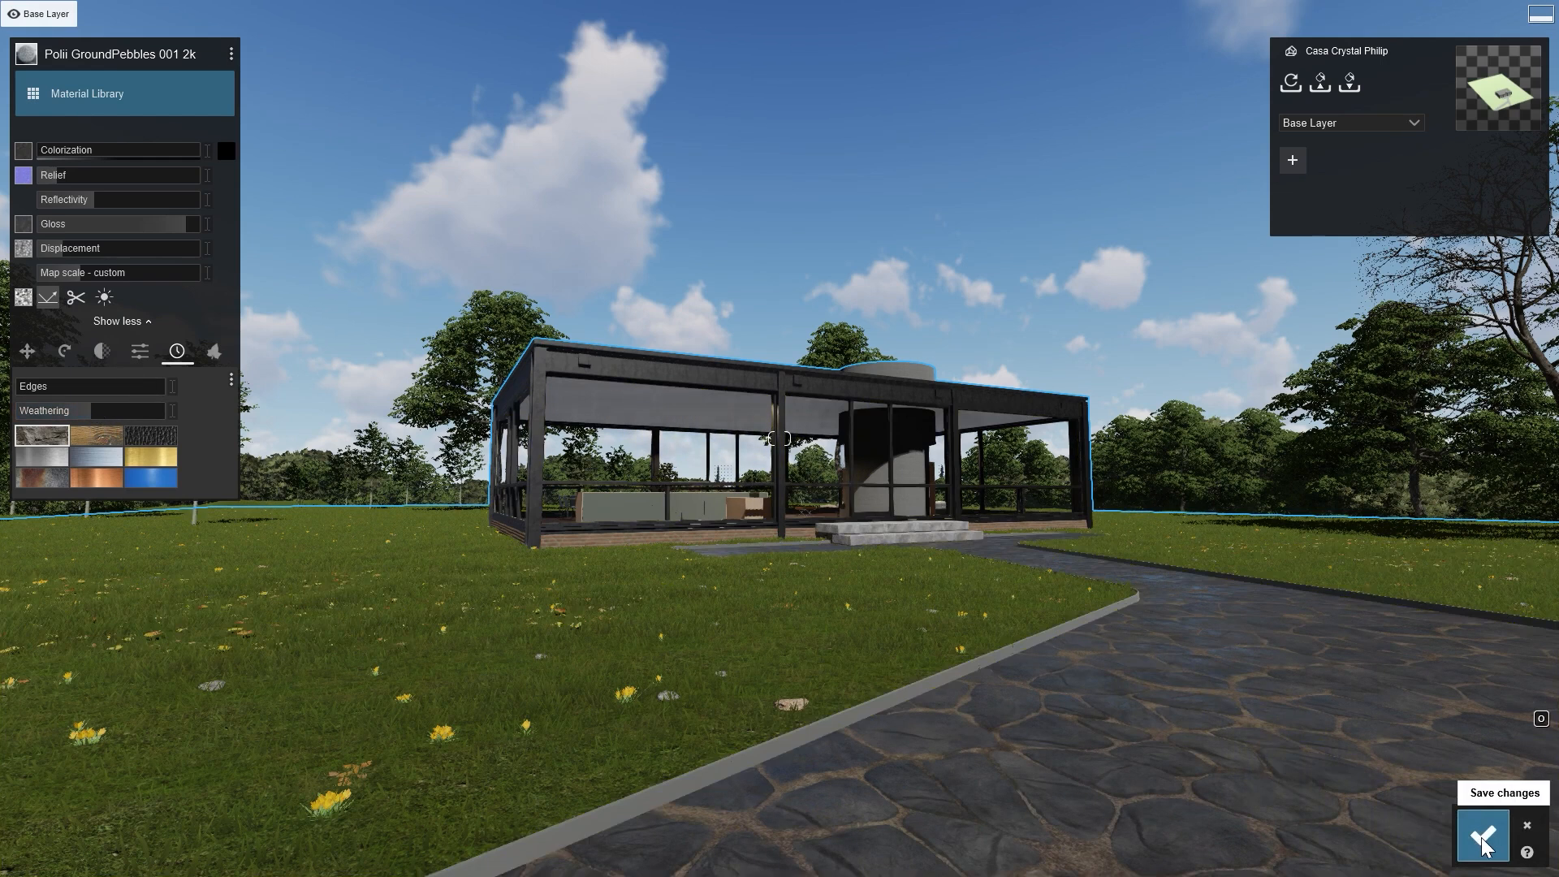
# - Save the material edits and preview the Exterior - Rain photo shot with precipitation
pyautogui.click(1483, 838)
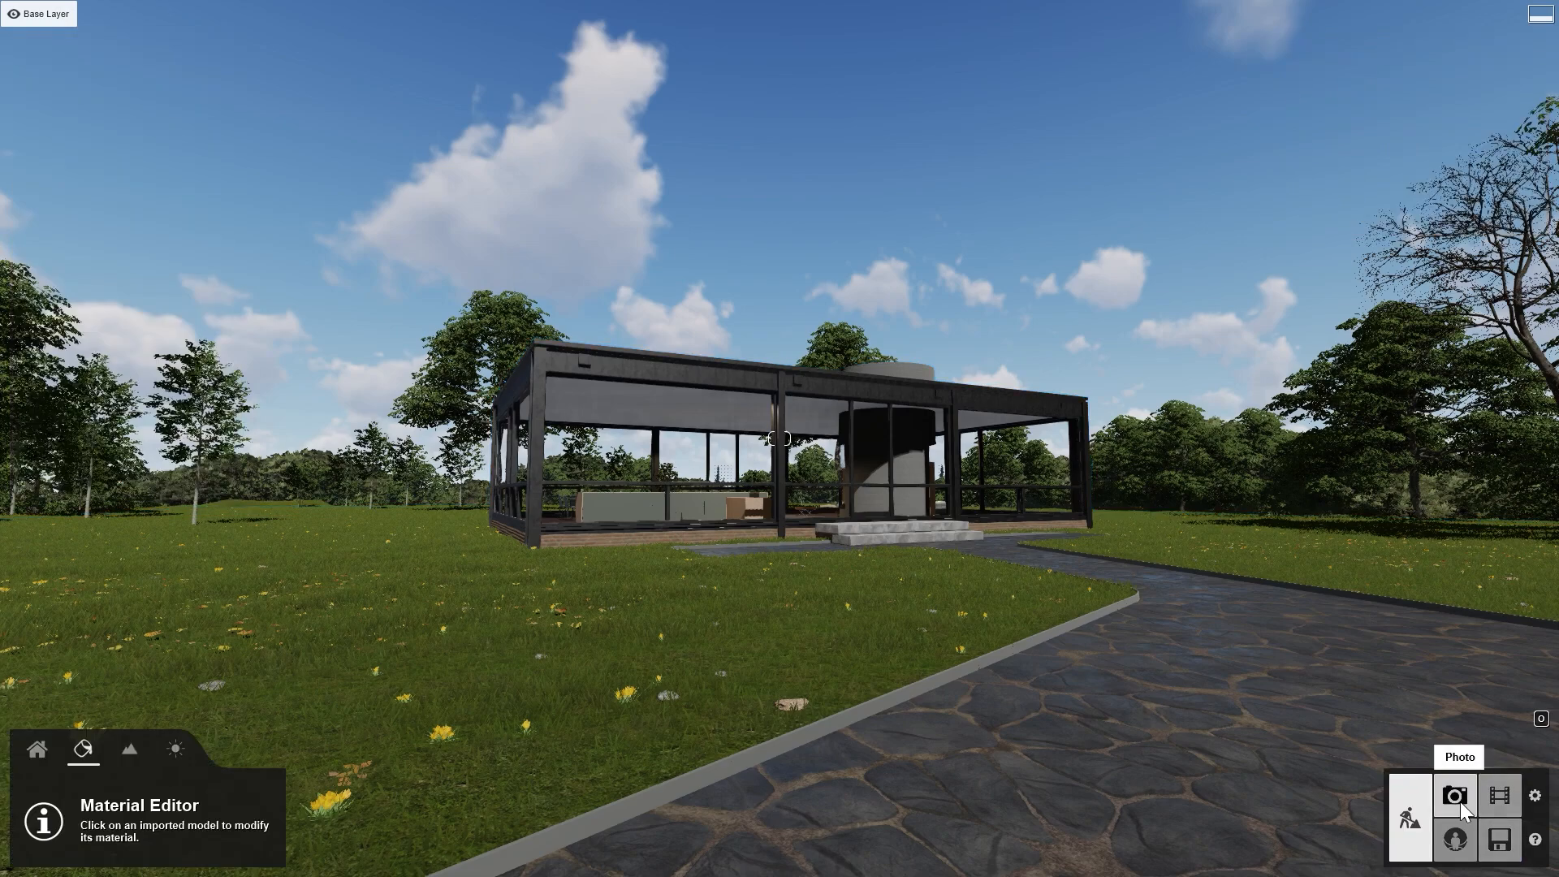
pyautogui.click(1456, 795)
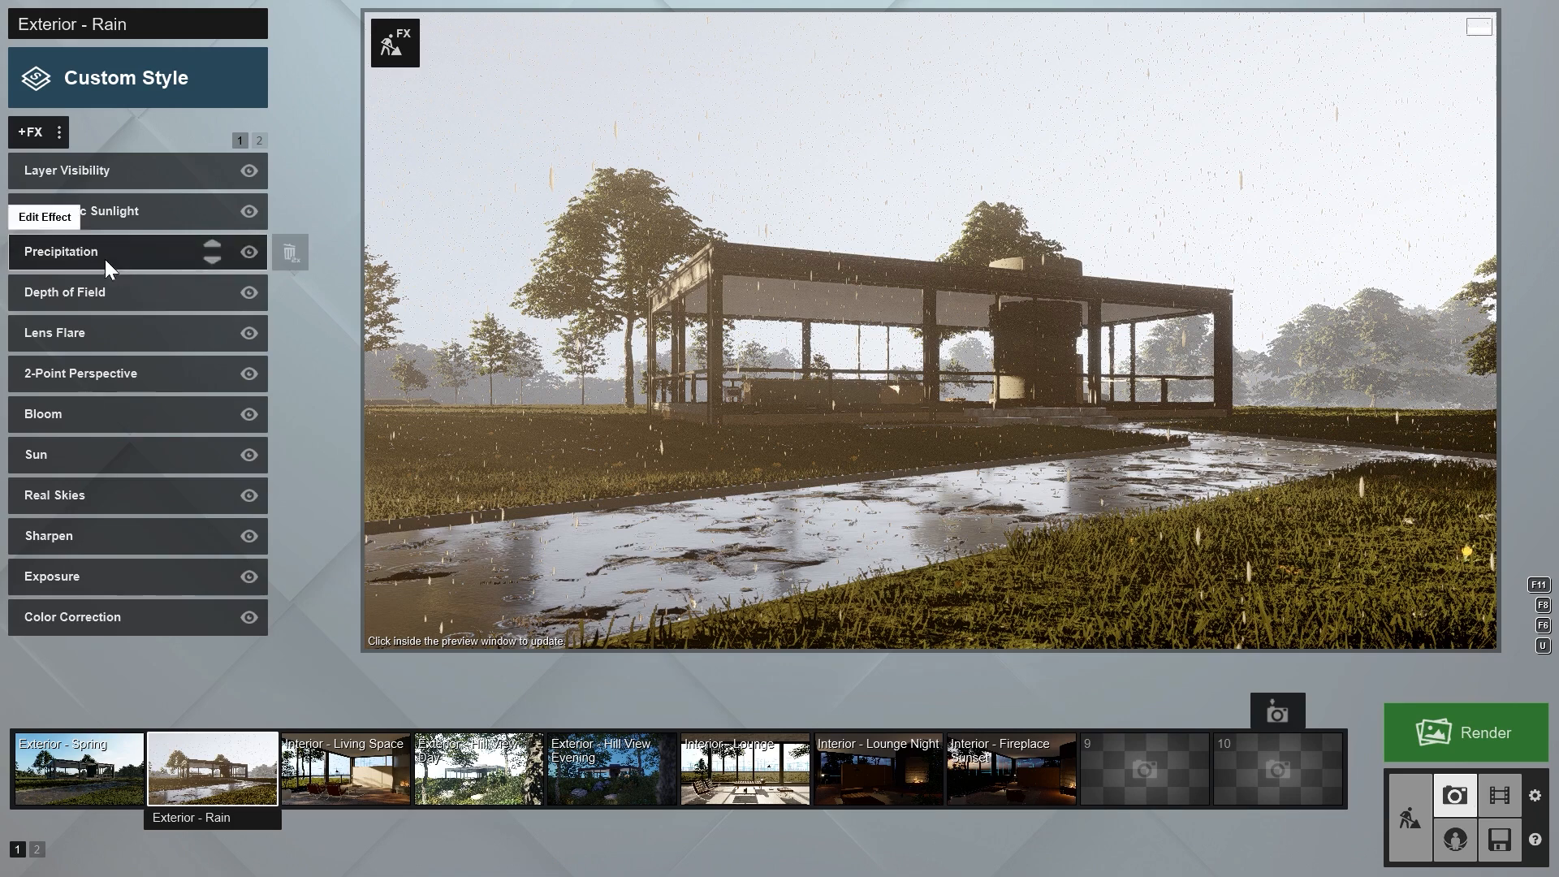
pyautogui.click(59, 250)
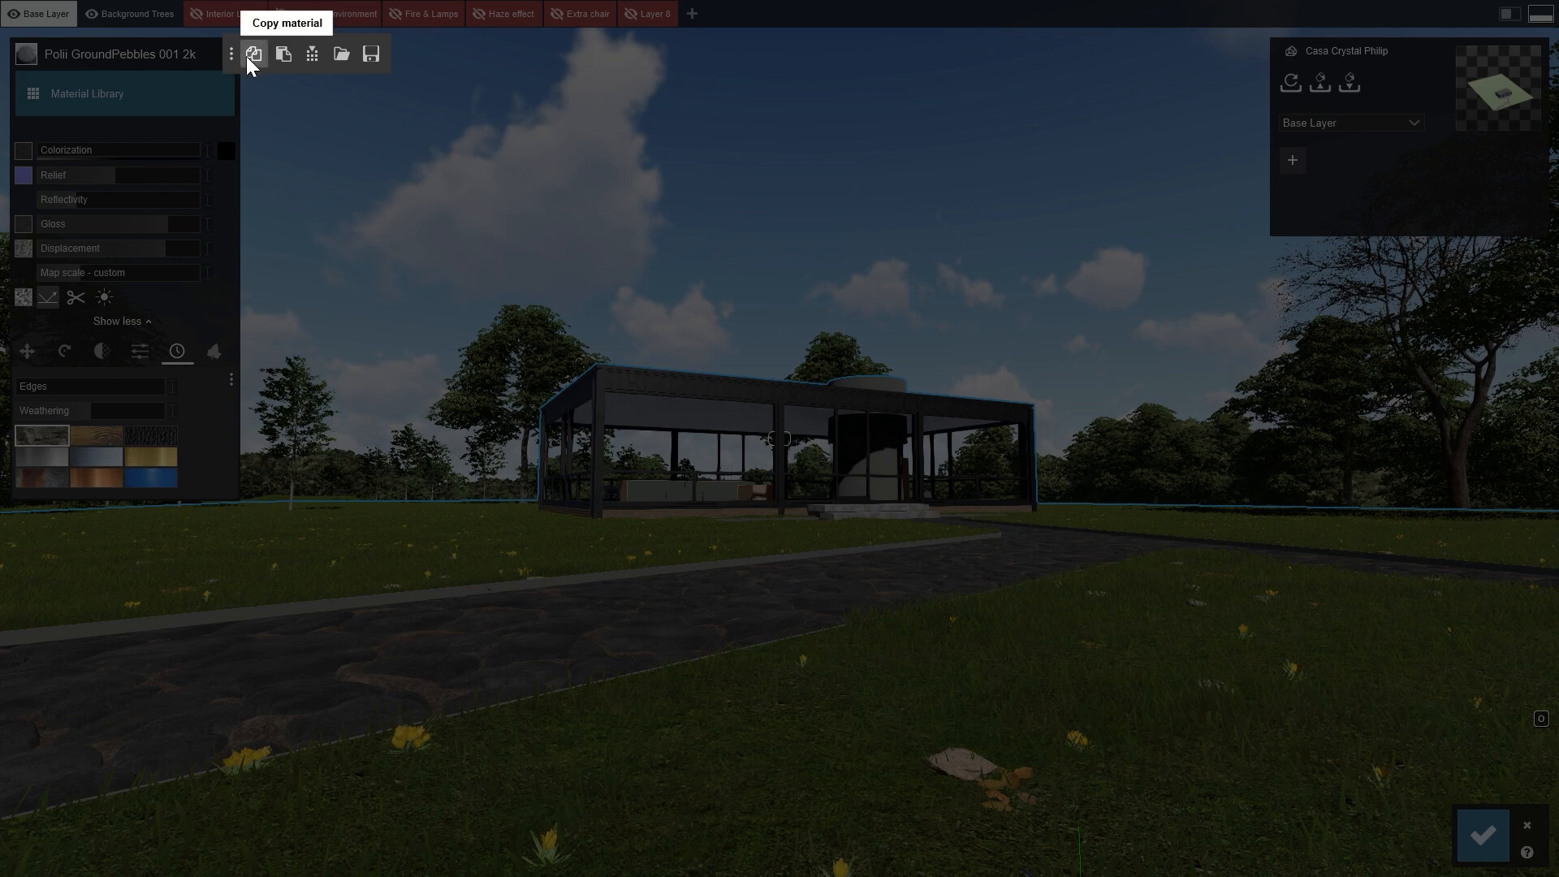
pyautogui.moveTo(312, 55)
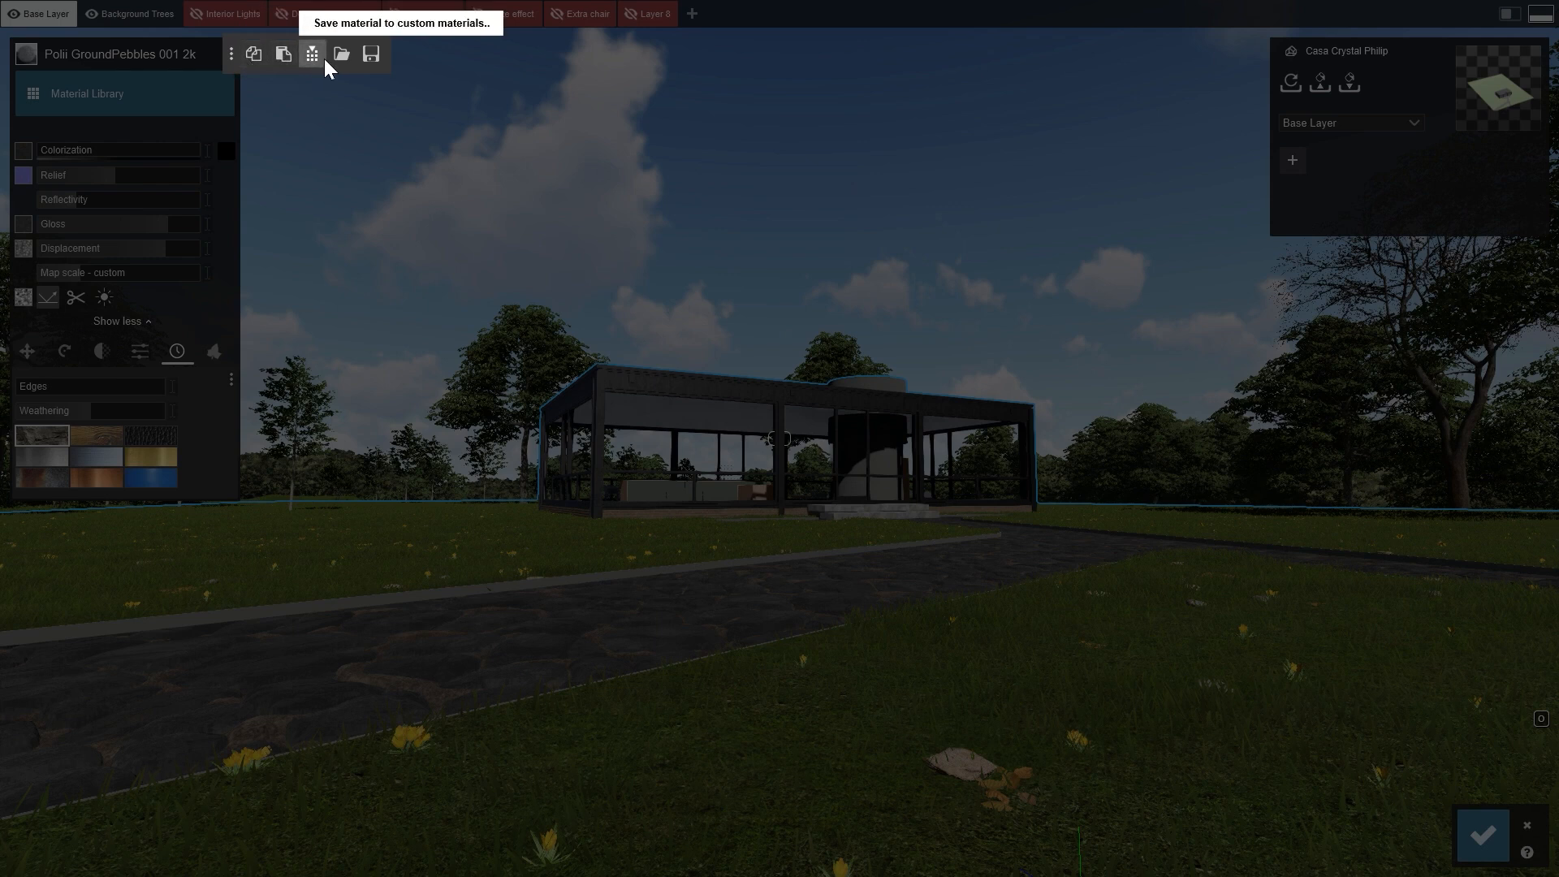
pyautogui.moveTo(364, 73)
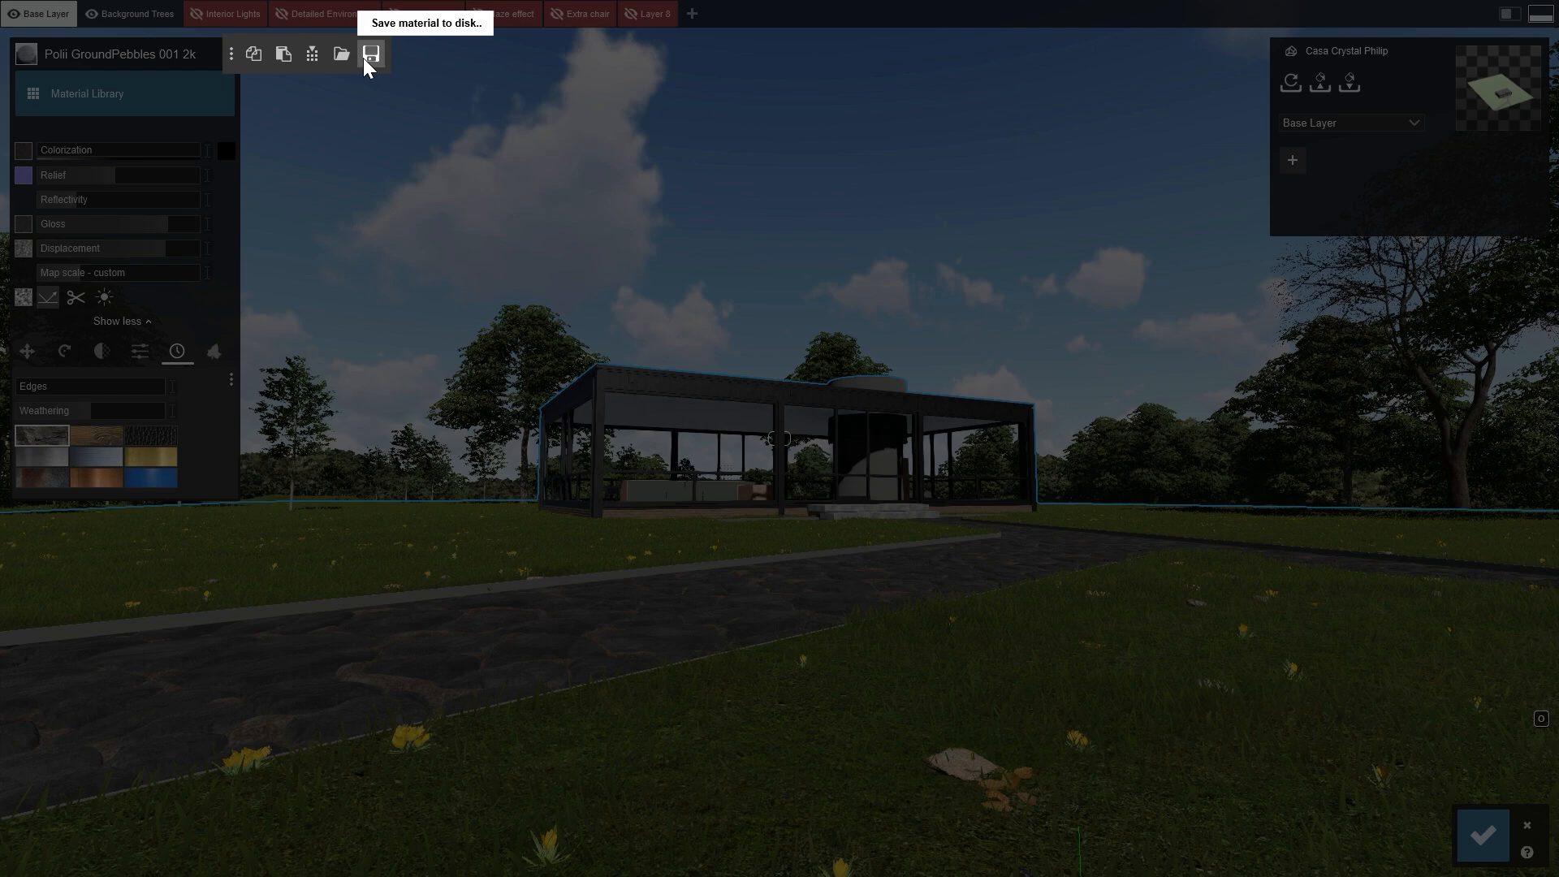
pyautogui.moveTo(360, 63)
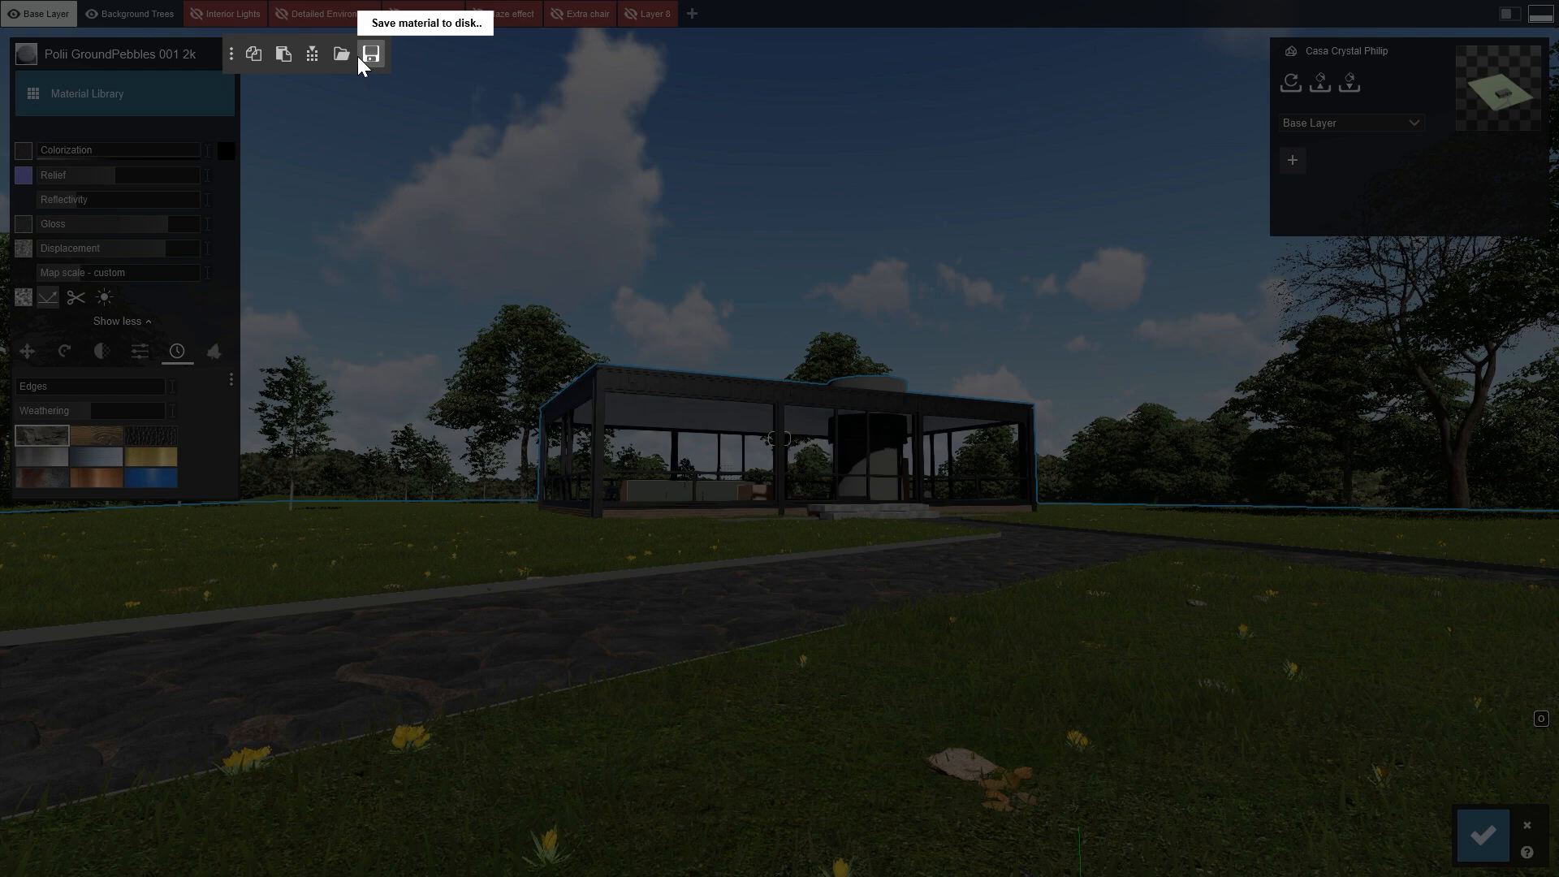
pyautogui.moveTo(315, 55)
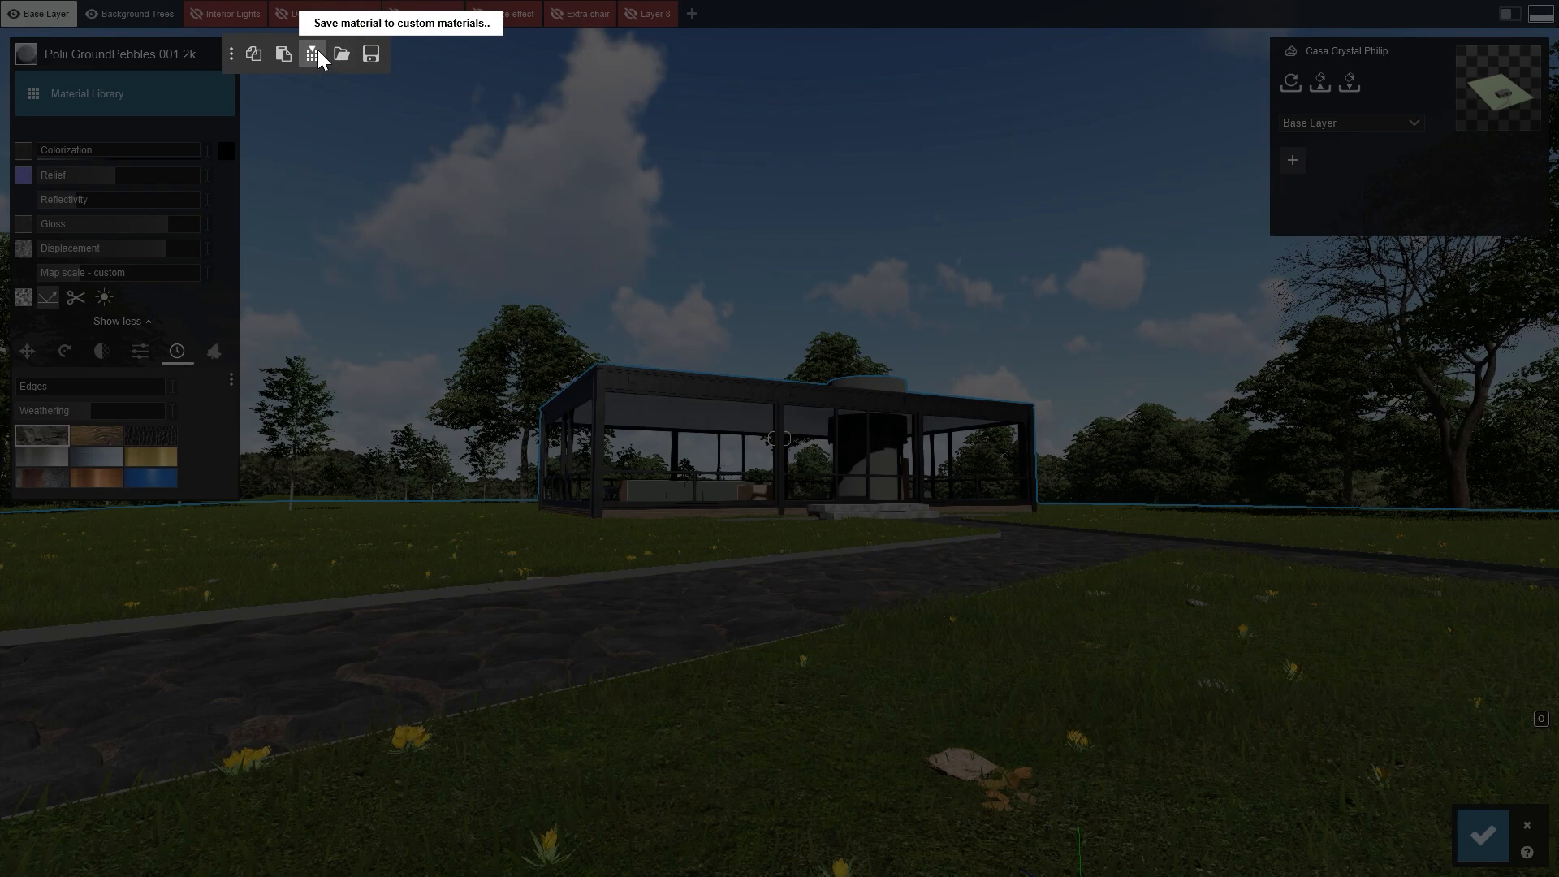
# - Save the path material to custom materials as 'custom stones'
pyautogui.click(312, 54)
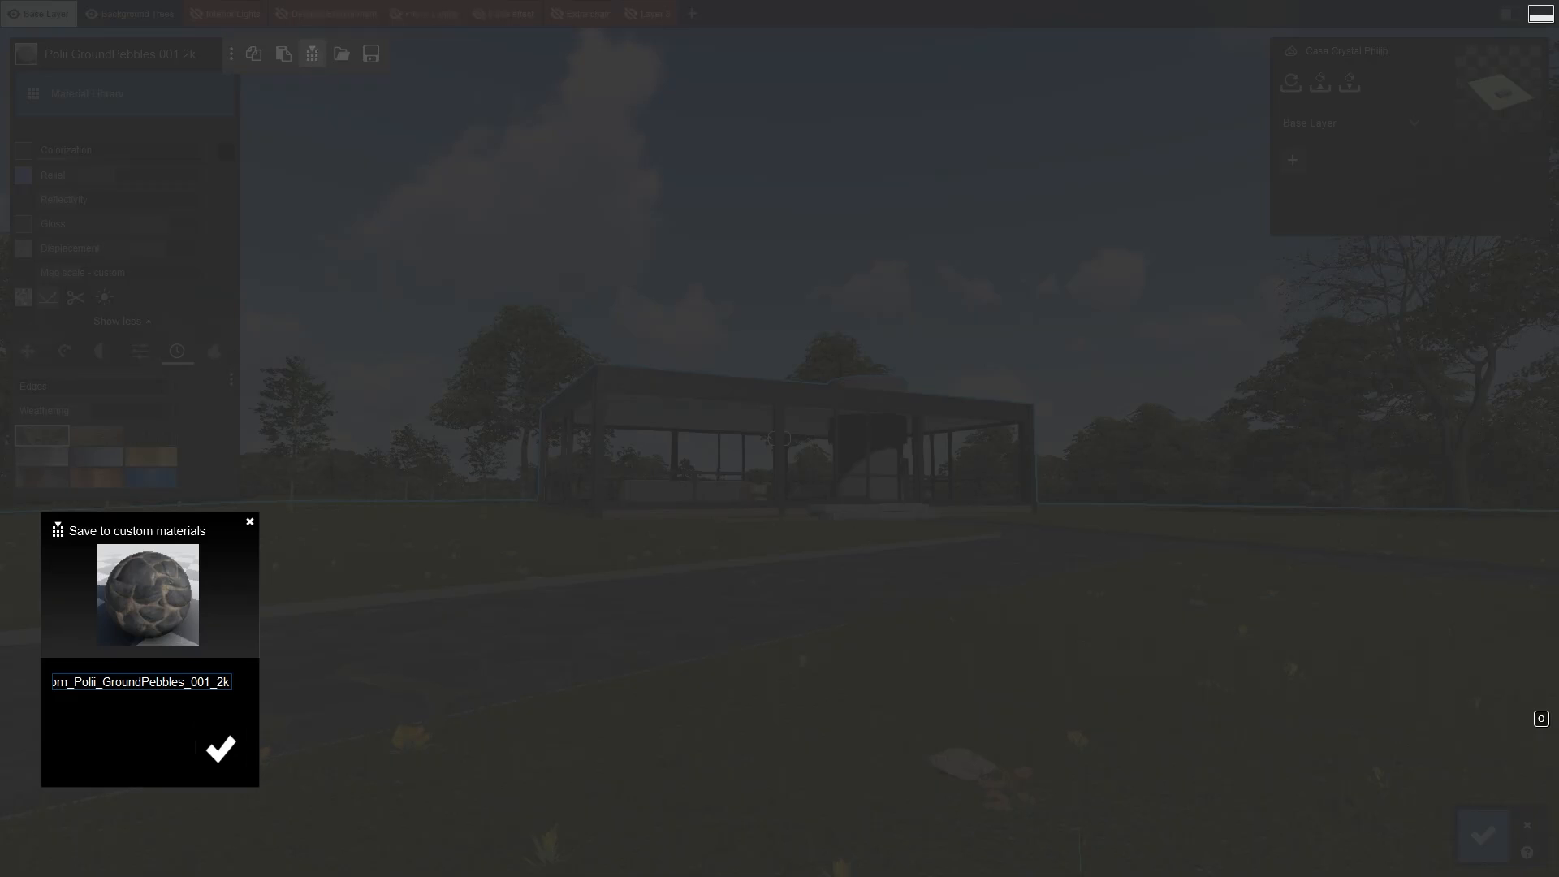
pyautogui.write('custom st')
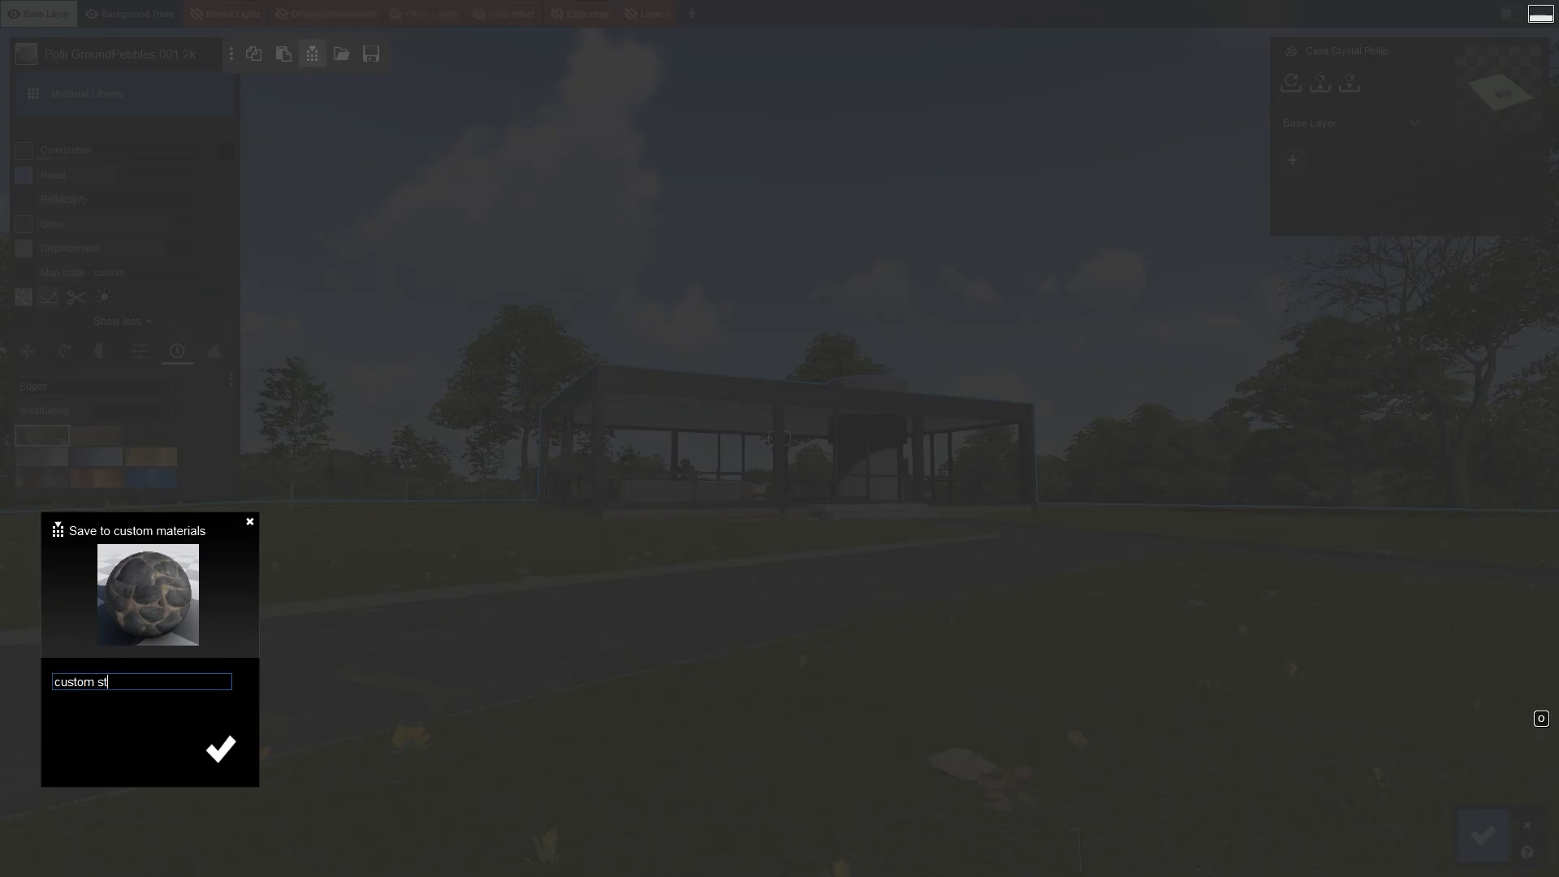
pyautogui.click(221, 751)
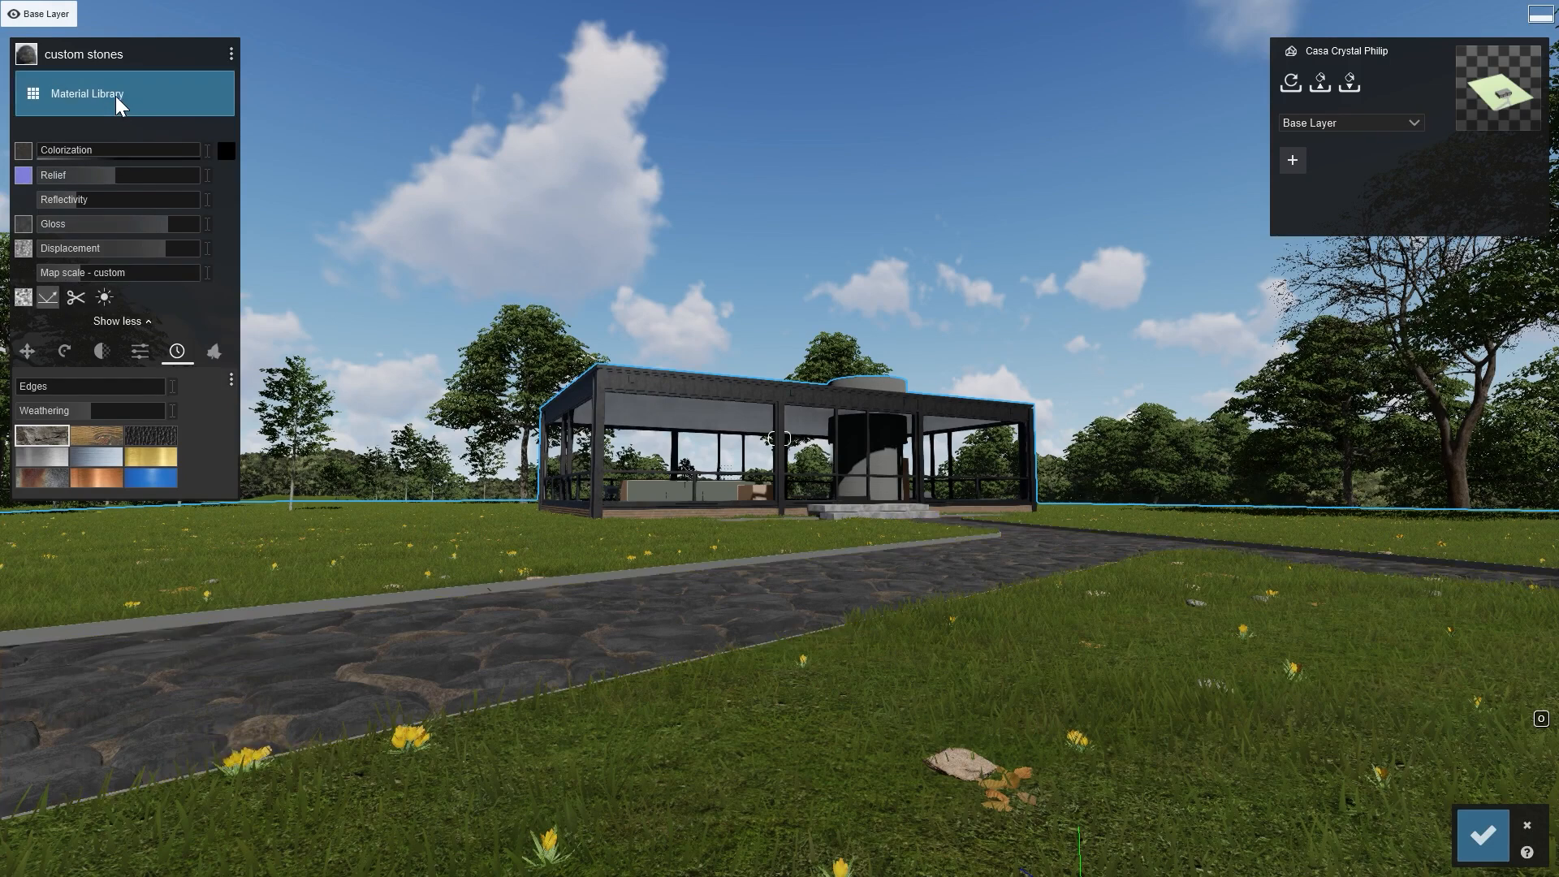
# - Show the material library's custom tab with the saved stone material and the material types list
pyautogui.click(91, 95)
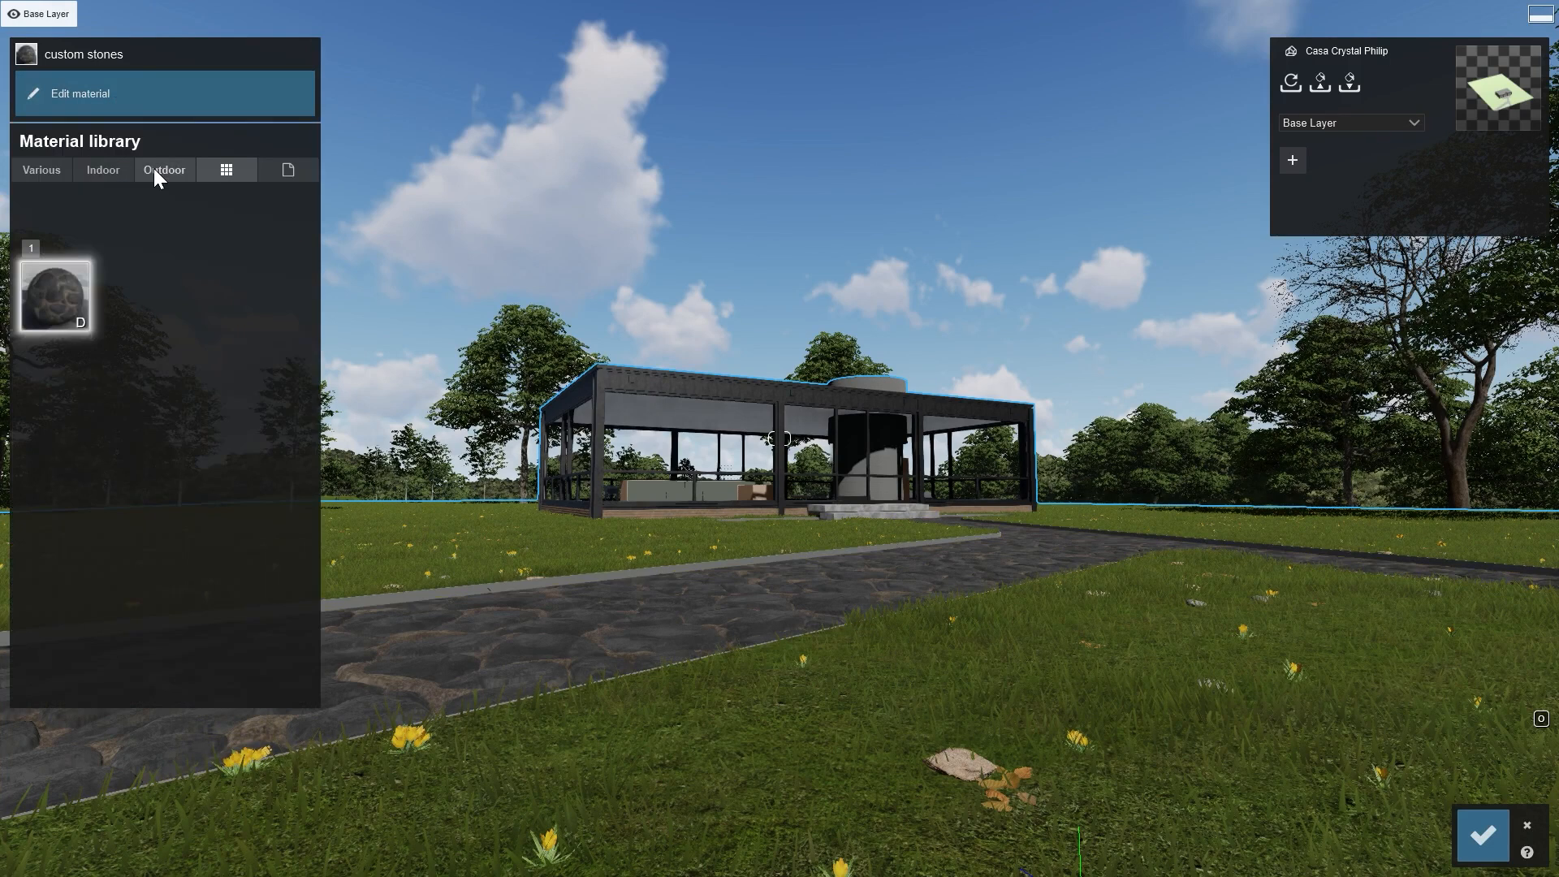
pyautogui.moveTo(226, 172)
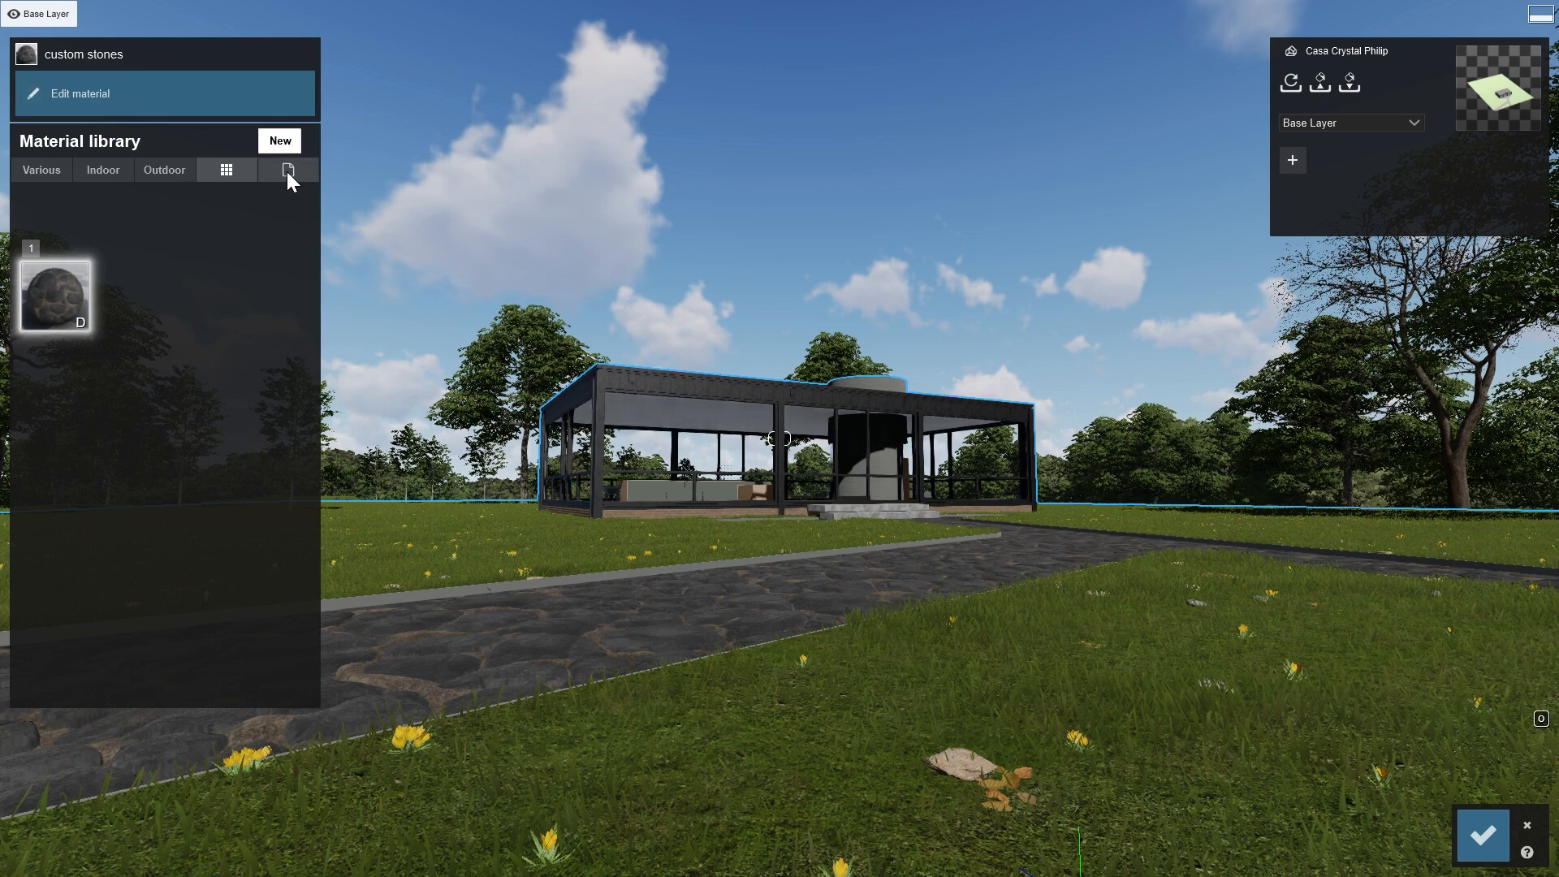
pyautogui.click(286, 170)
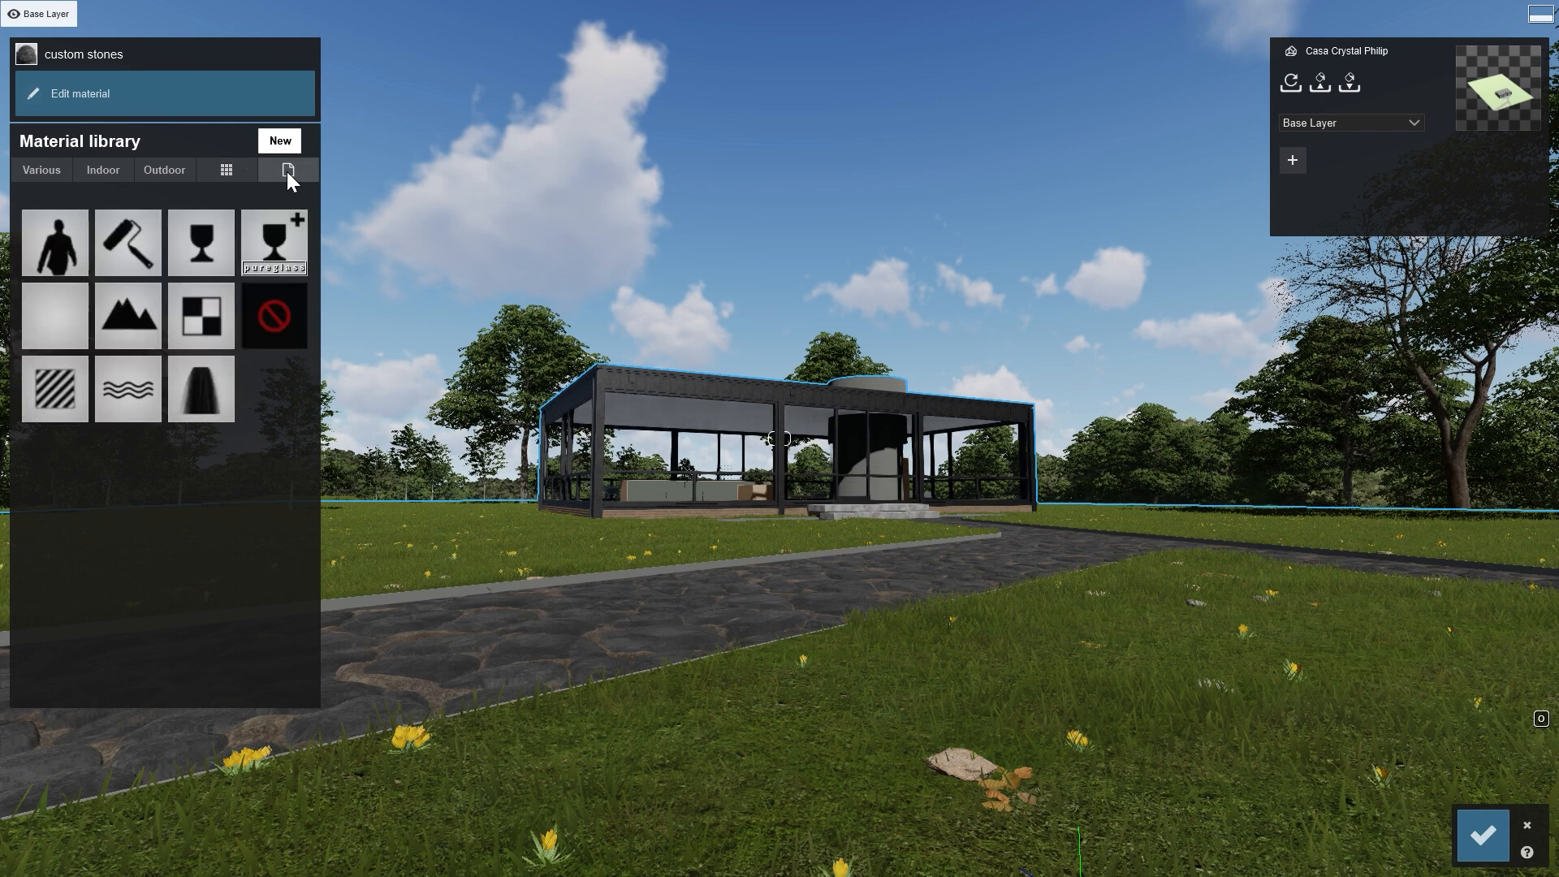
pyautogui.moveTo(50, 380)
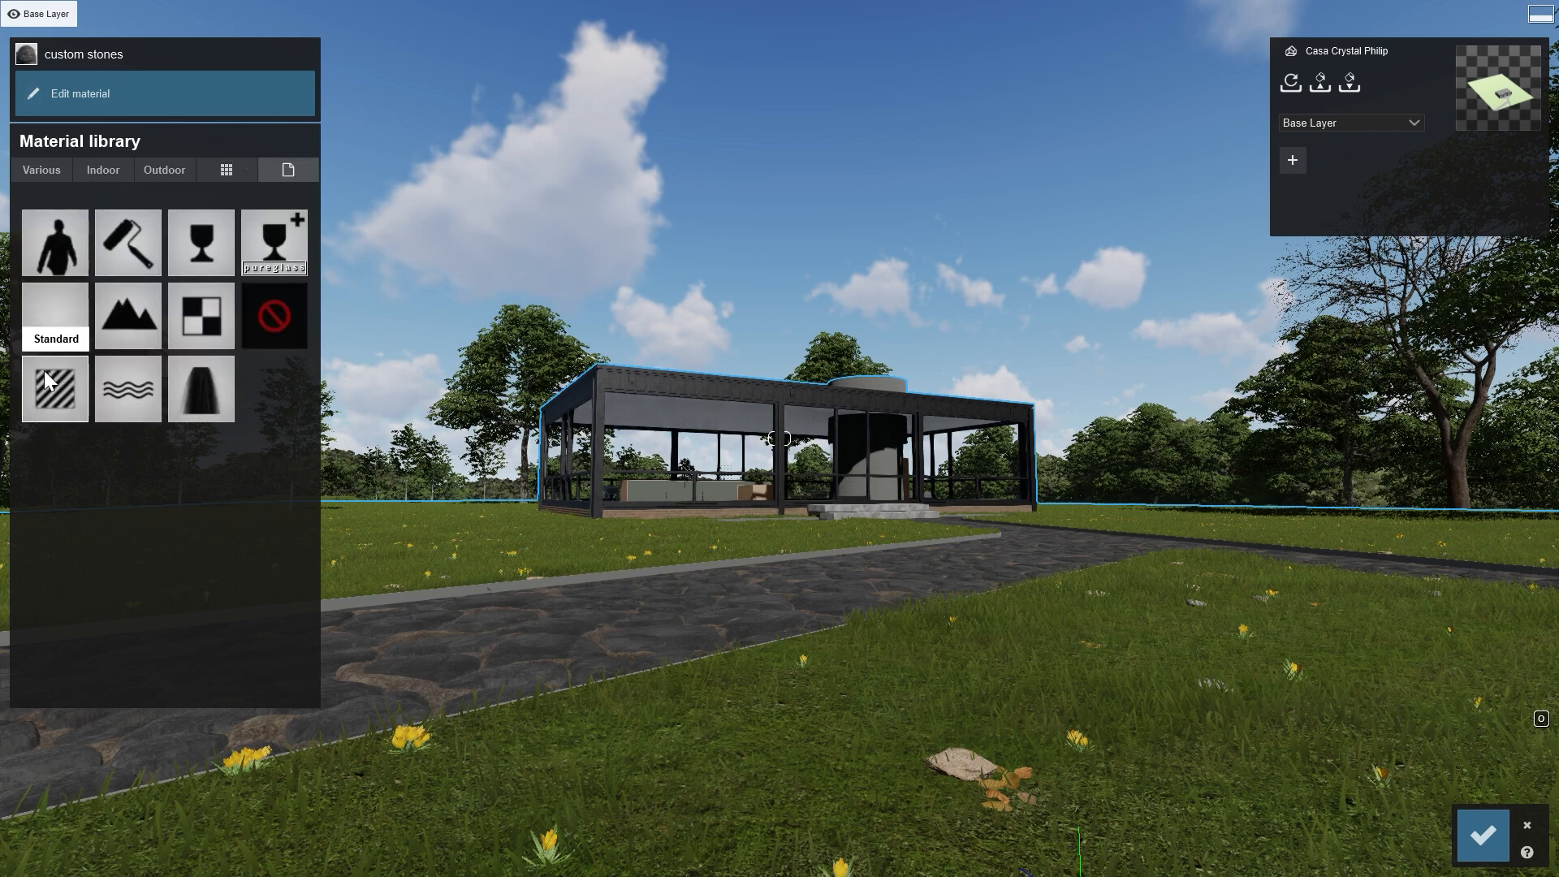